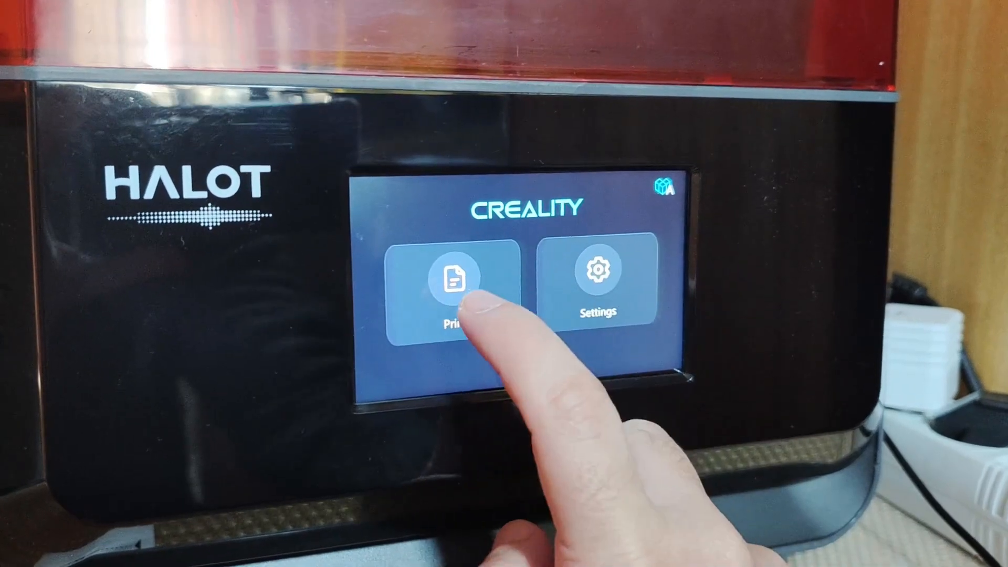
Step: Bring up the print settings for the AmeraLabs_calibration_n1 file from the print list
left_click(453, 282)
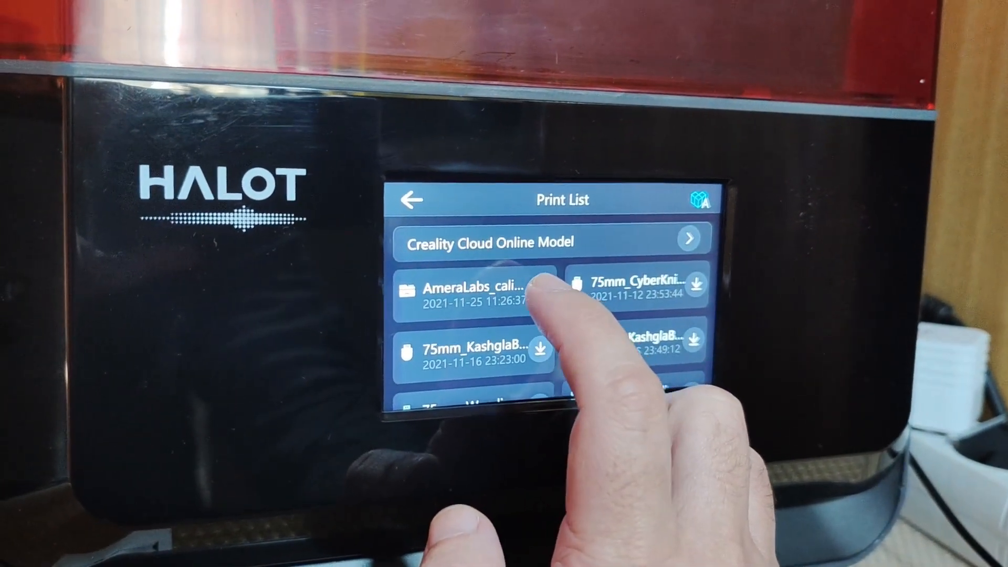
left_click(488, 293)
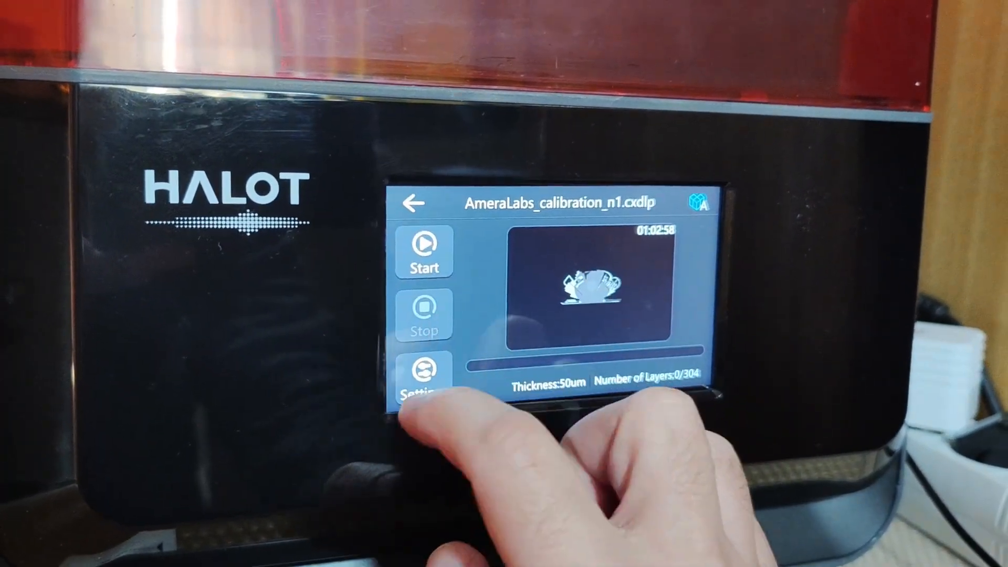
left_click(423, 379)
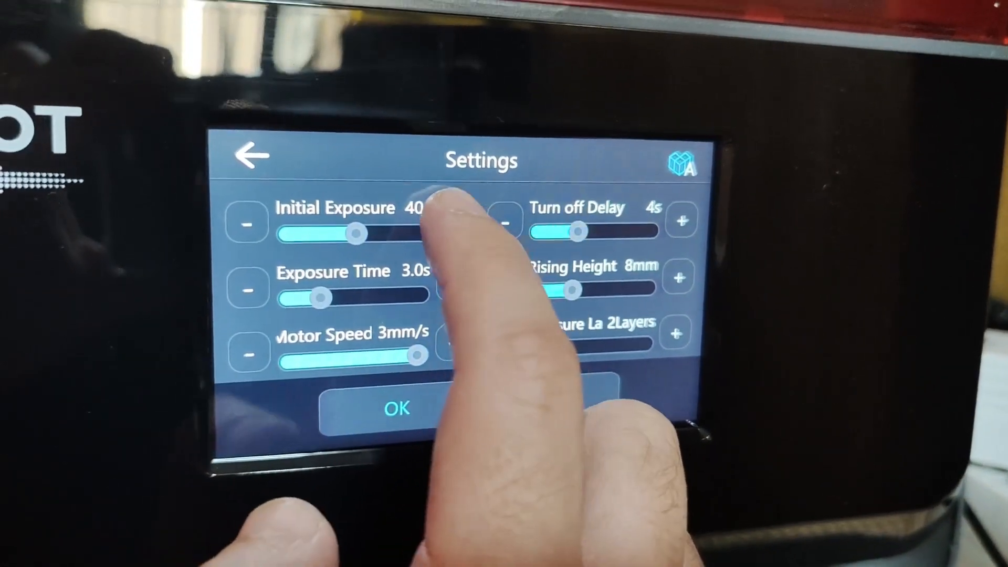
Step: Tune the initial exposure to 45 s with exposure time 3.0 s using the slider and +/- buttons
left_click(476, 221)
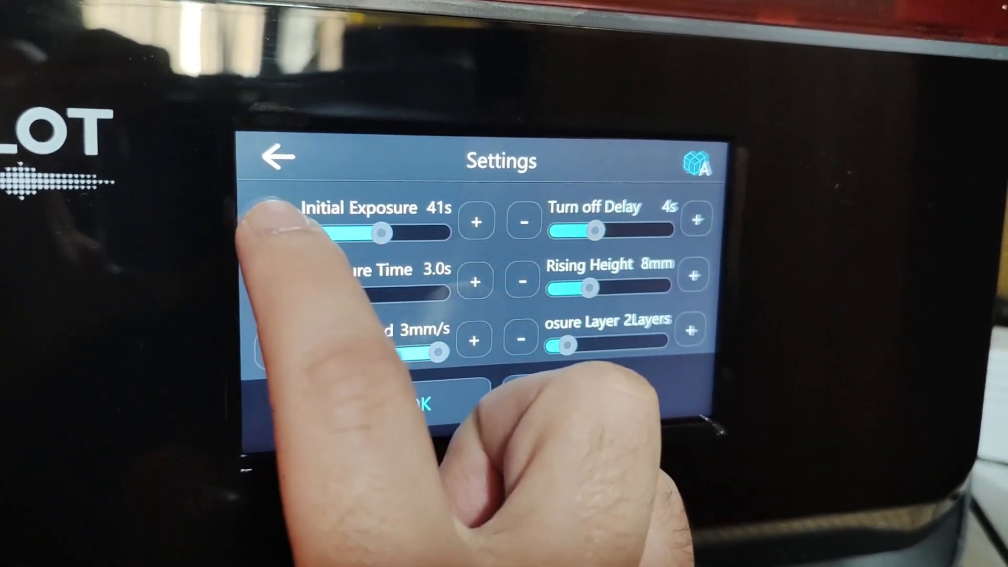
left_click_drag(379, 233, 319, 233)
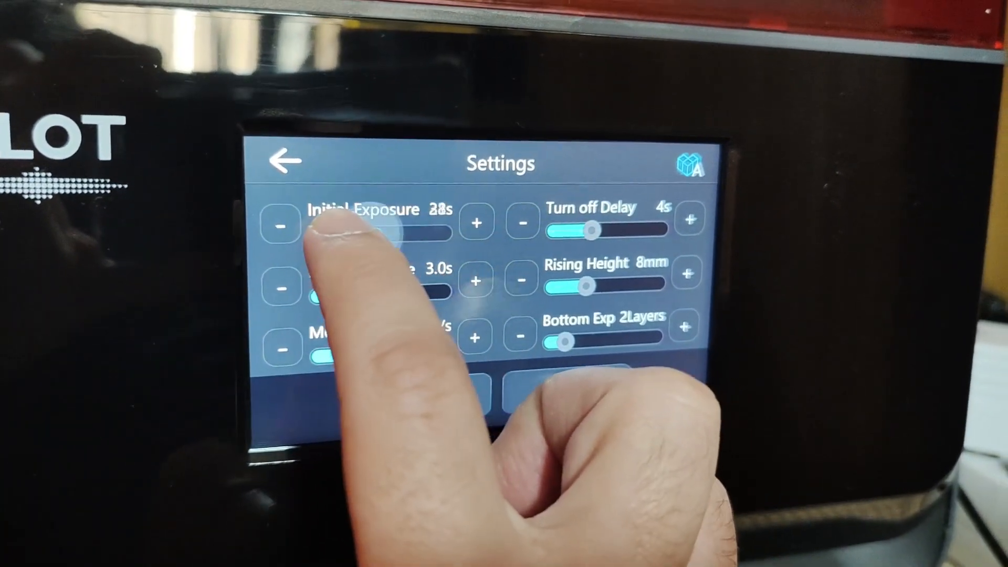
left_click(281, 225)
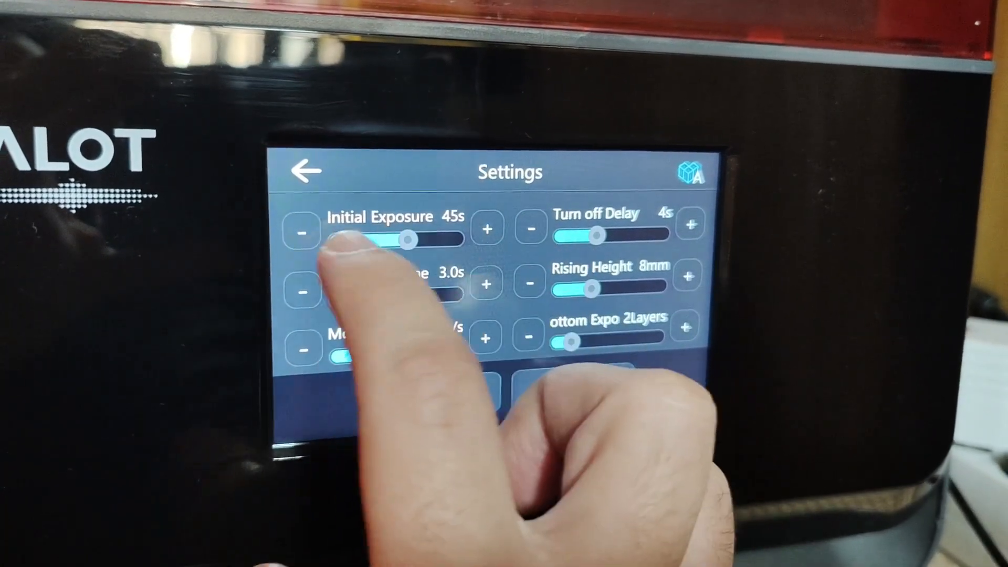
left_click(308, 236)
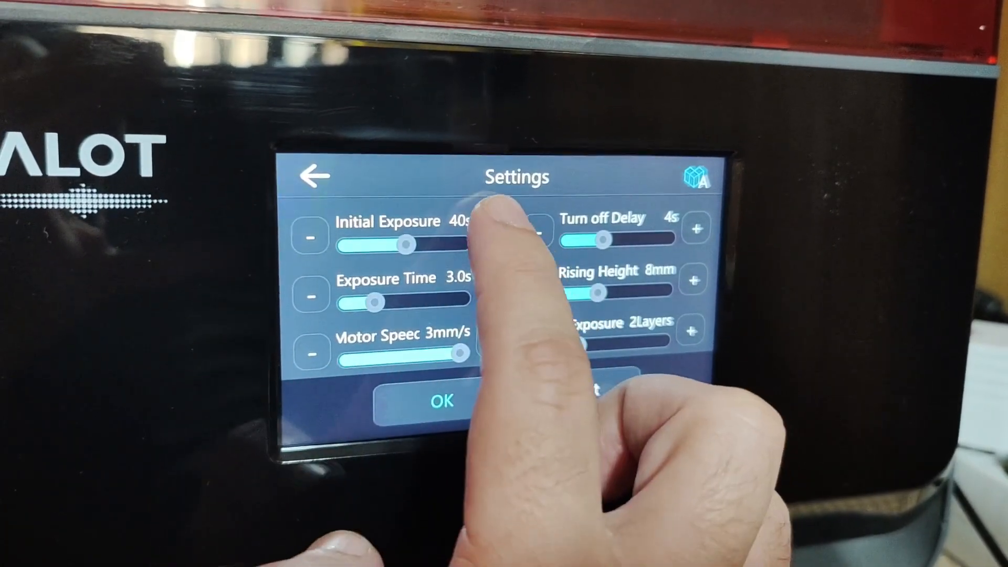
left_click_drag(409, 245, 443, 211)
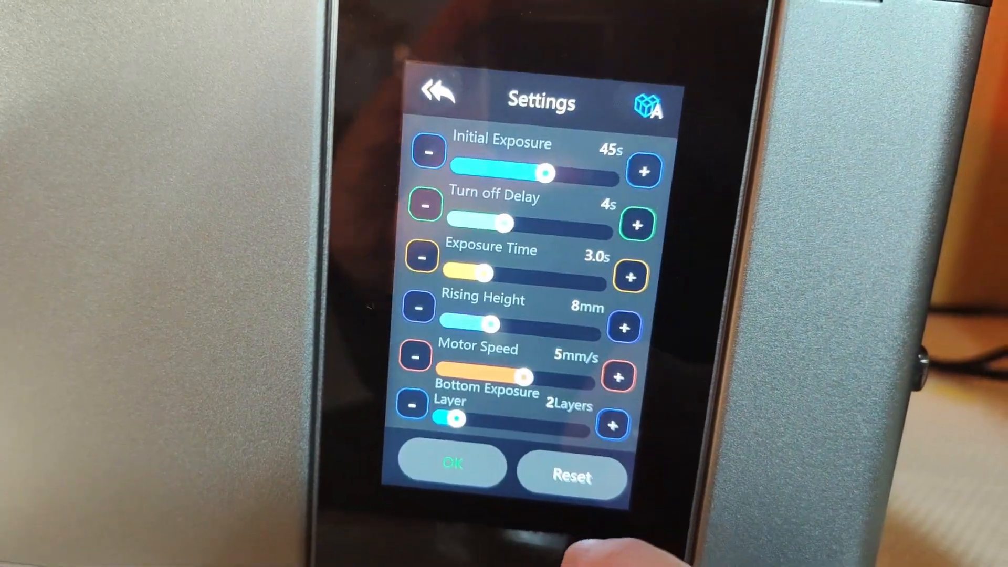
Step: Nudge initial exposure down and back, exit without saving, and show the Creality Cloud online models
left_click(428, 153)
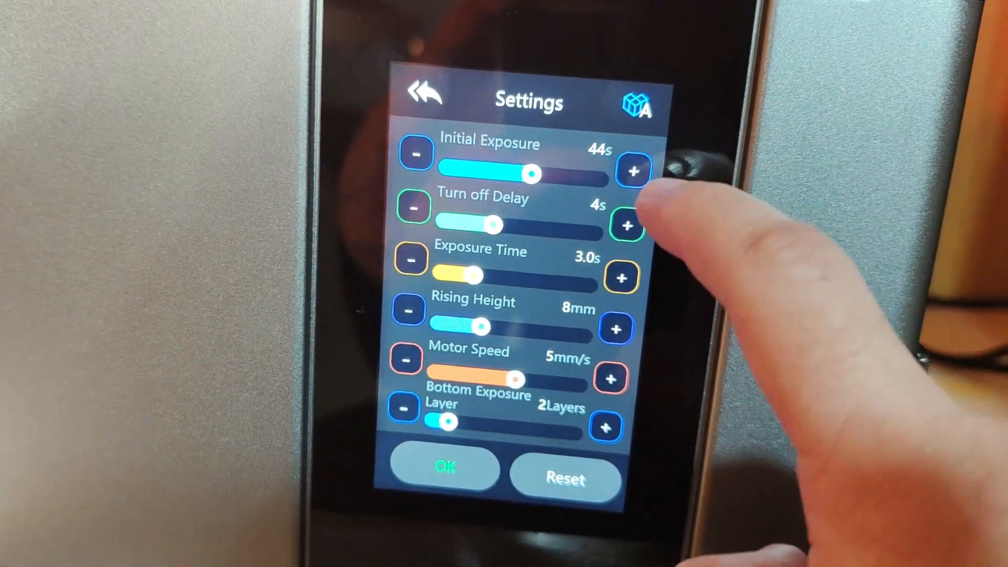
left_click(633, 170)
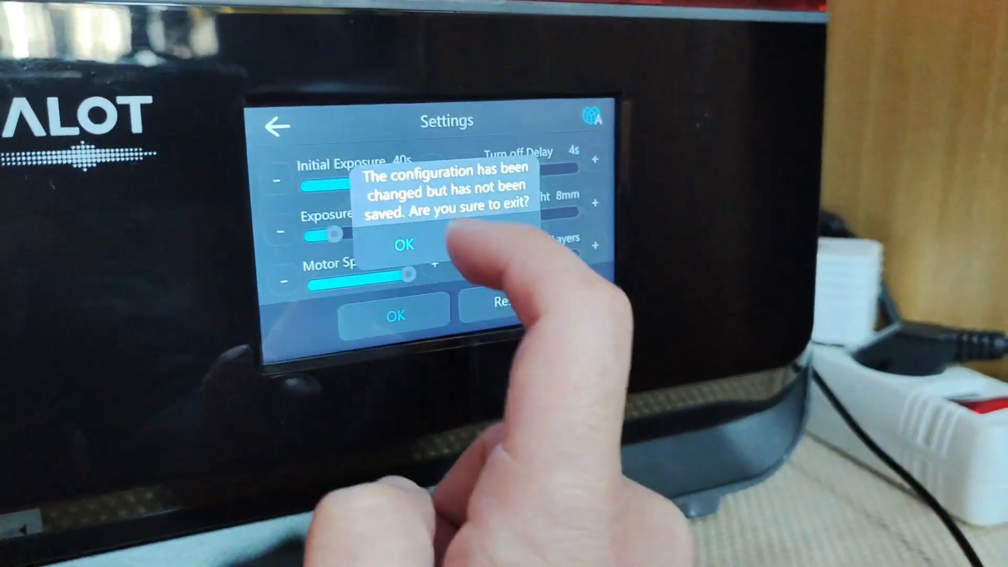
left_click(403, 245)
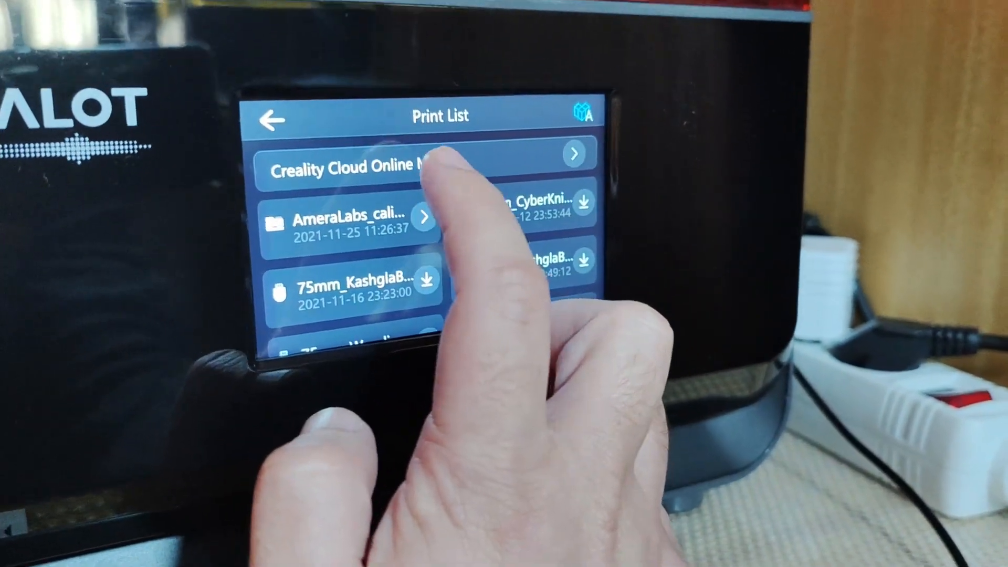
left_click(418, 167)
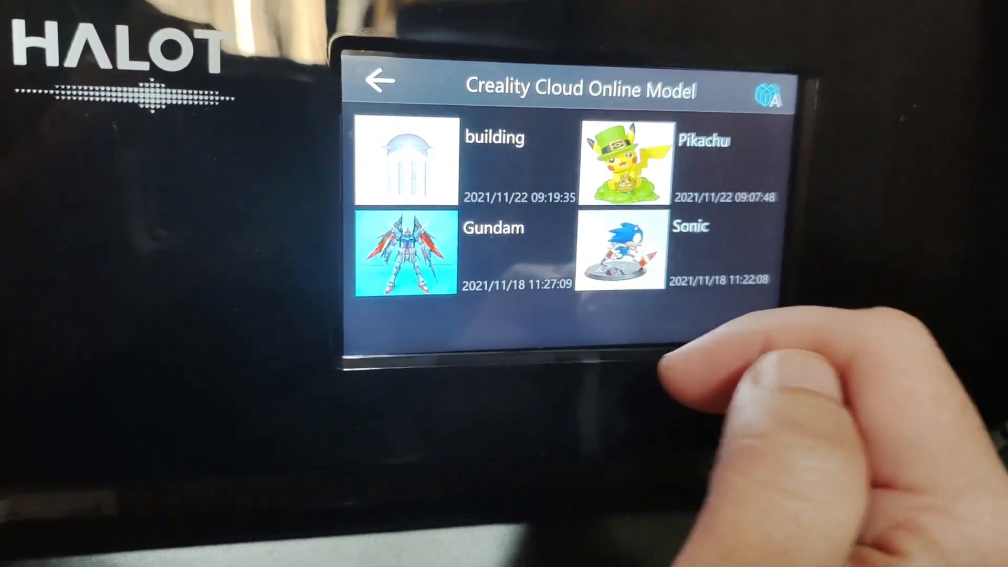
Step: Download the Sonic model from the Creality Cloud library and acknowledge the successful download
left_click(618, 254)
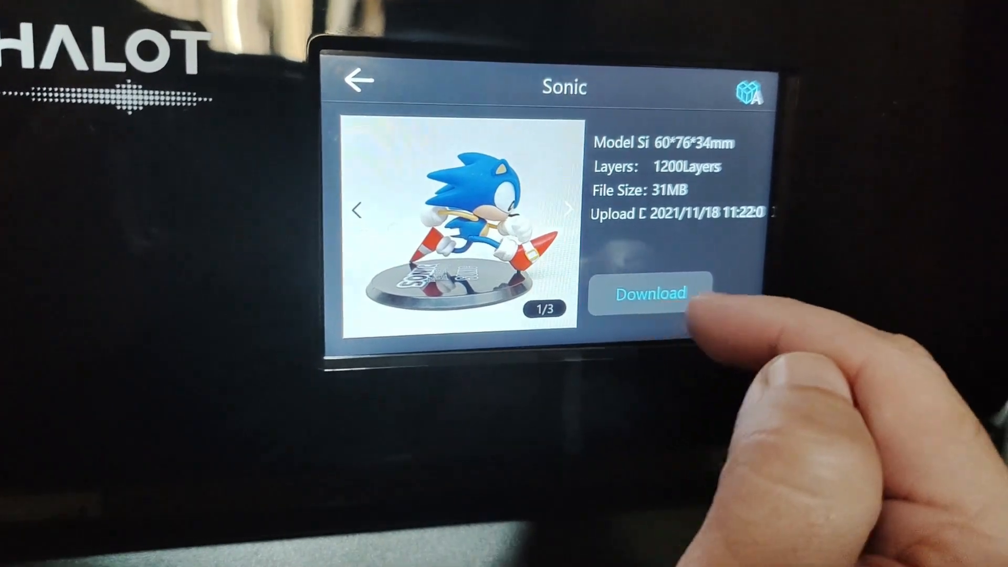
left_click(651, 295)
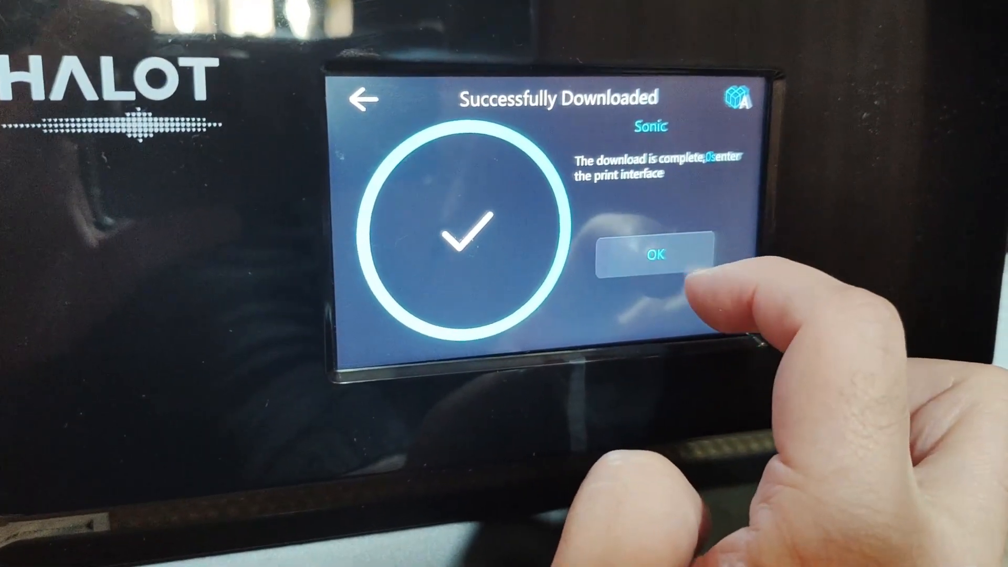
left_click(655, 255)
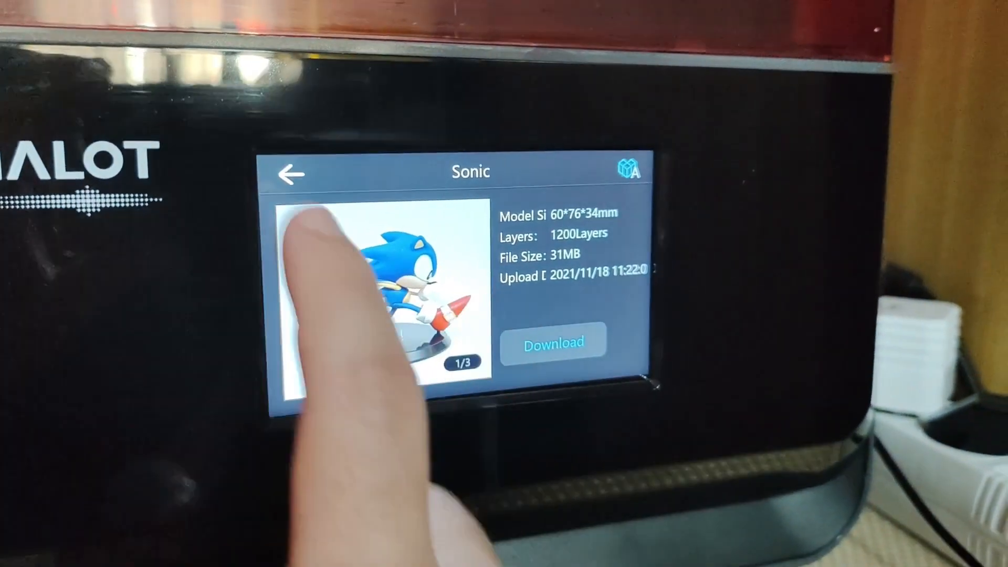
left_click(290, 174)
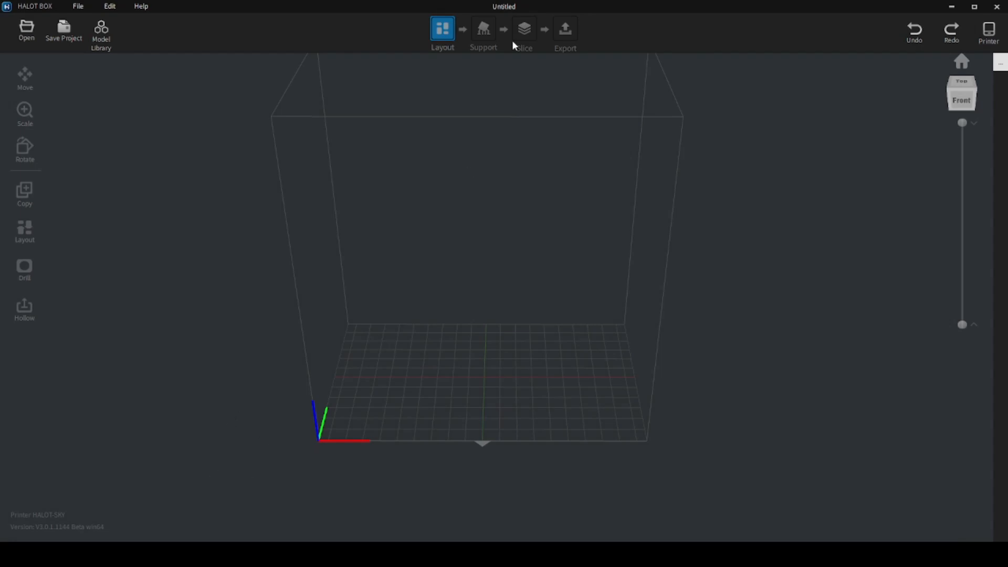
mouse_move(549, 84)
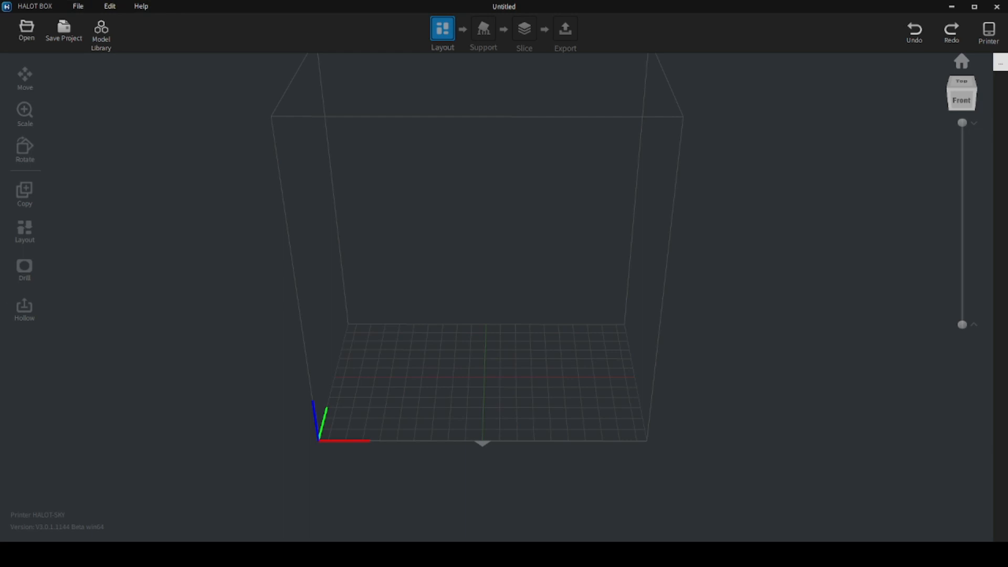
mouse_move(162, 53)
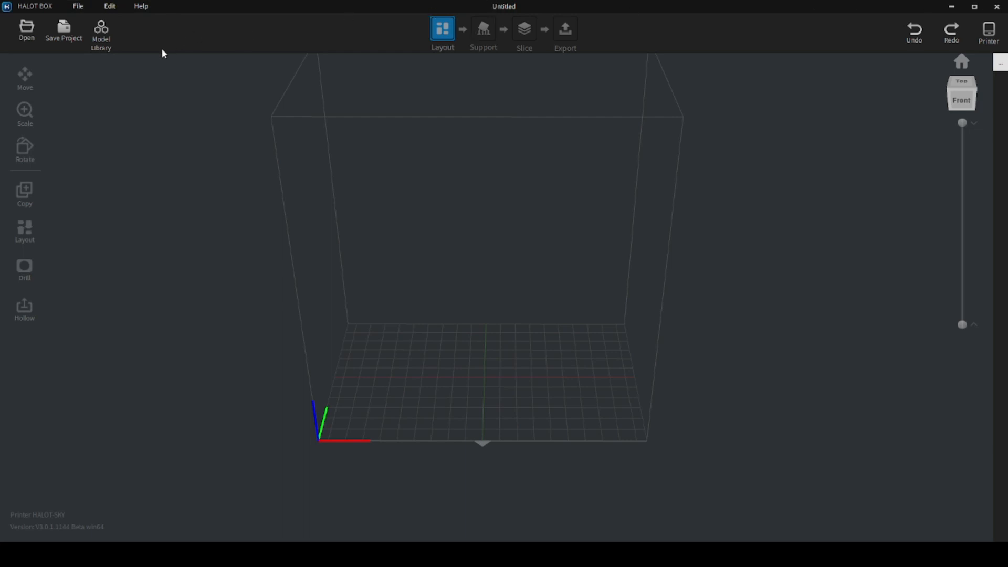
mouse_move(429, 70)
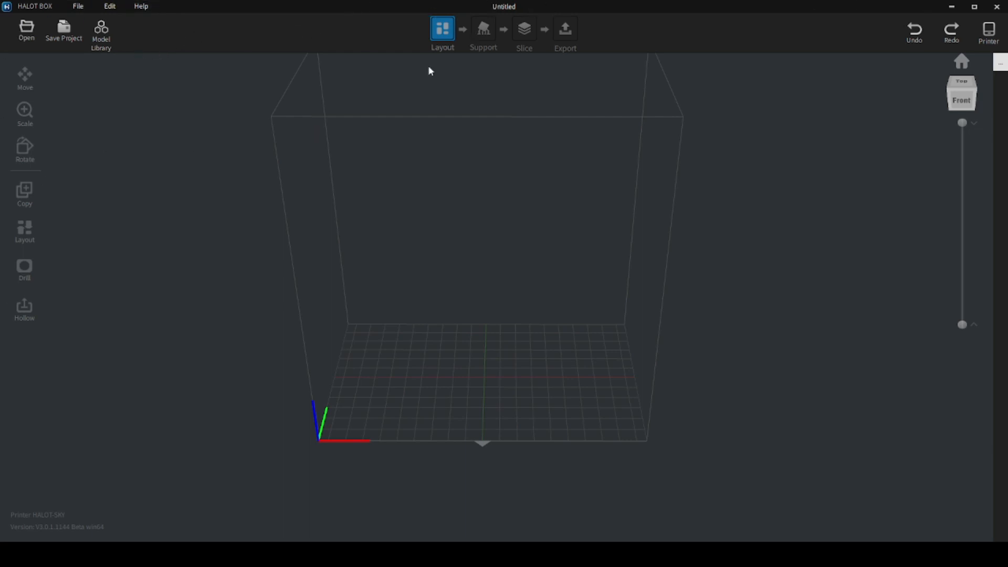
mouse_move(244, 34)
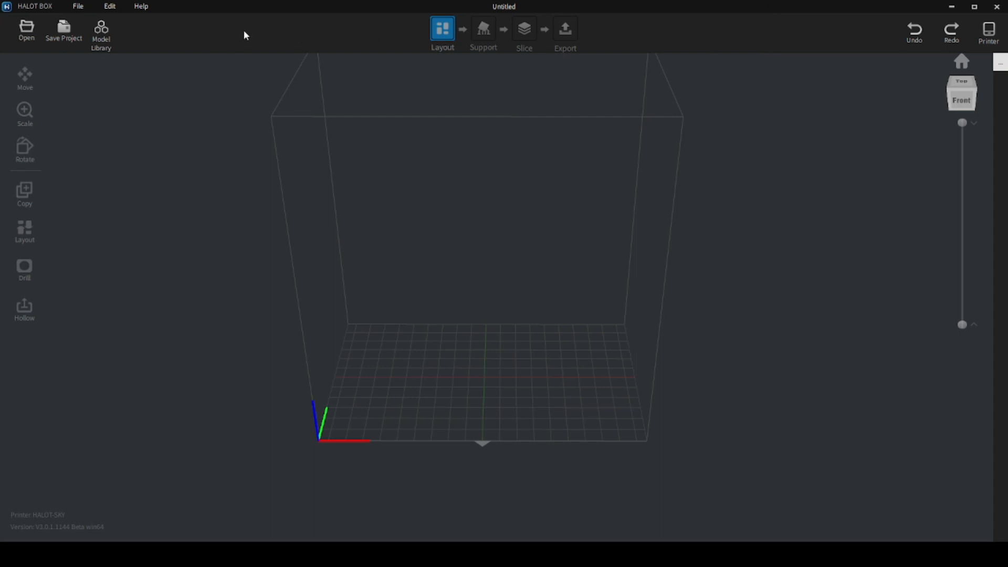
mouse_move(268, 4)
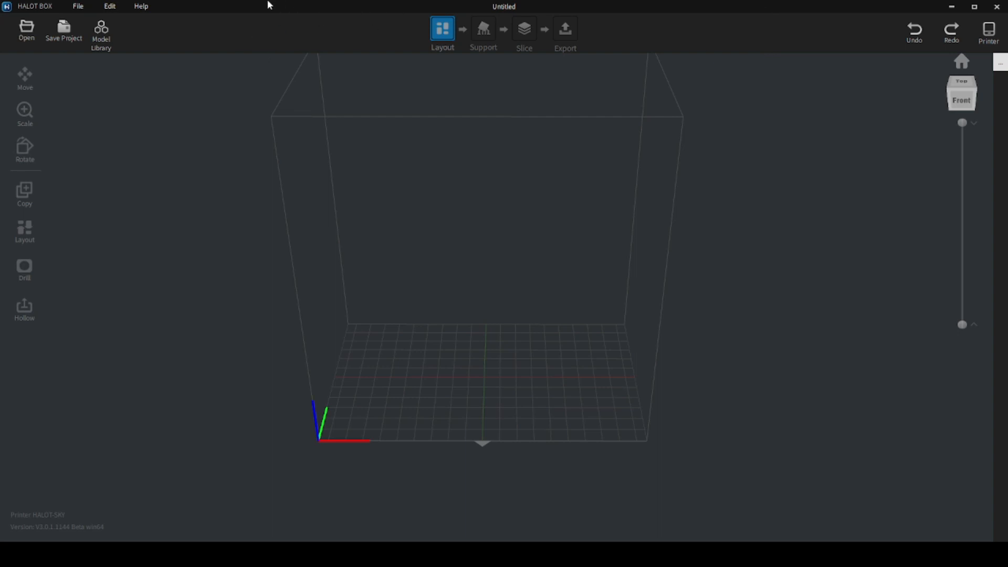
mouse_move(279, 14)
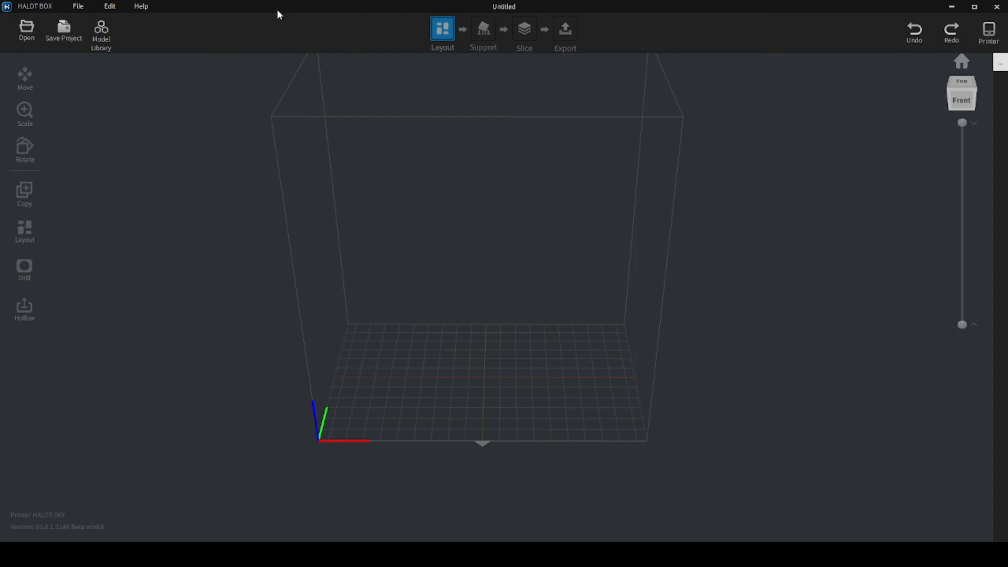
mouse_move(101, 534)
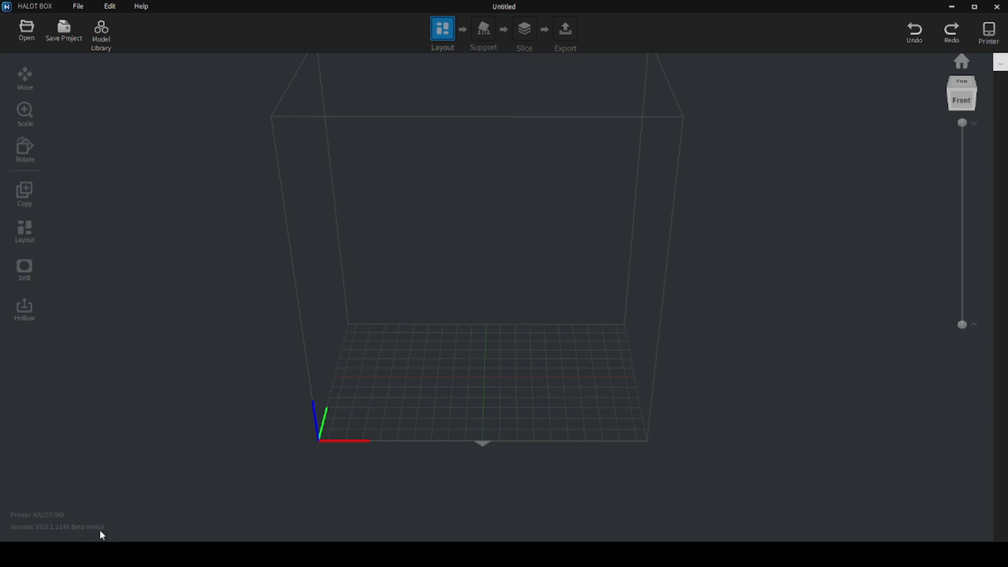
mouse_move(605, 225)
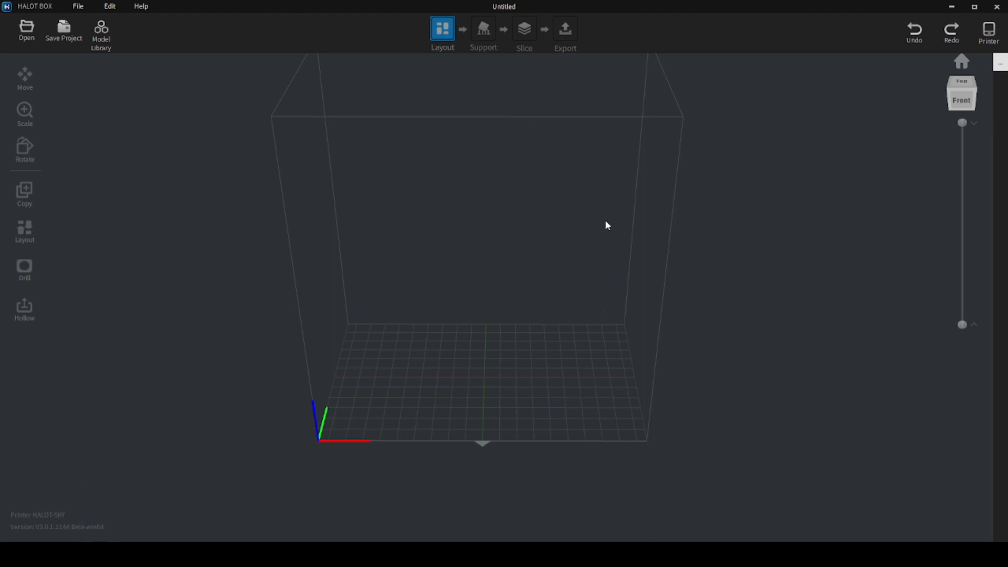
mouse_move(87, 131)
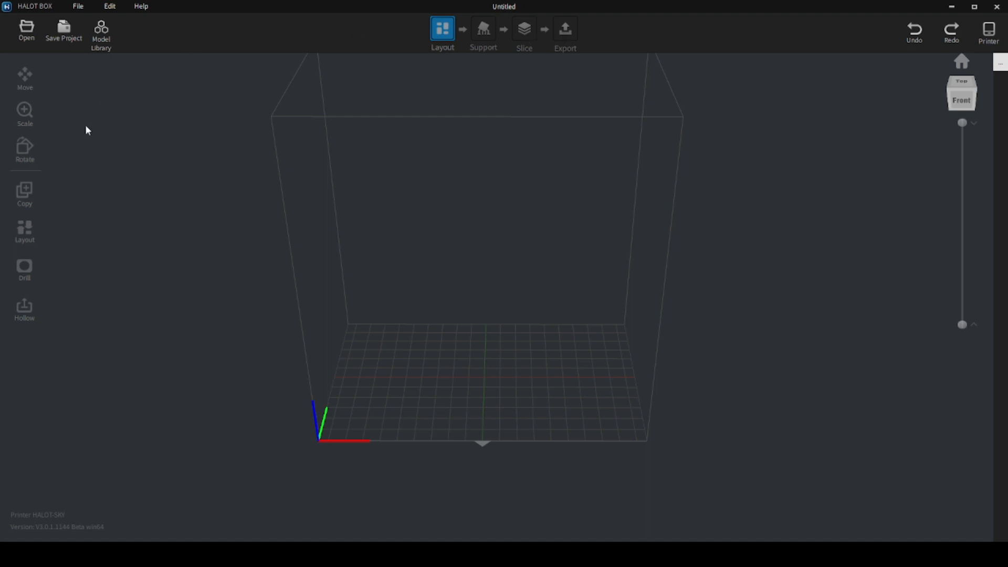
mouse_move(594, 35)
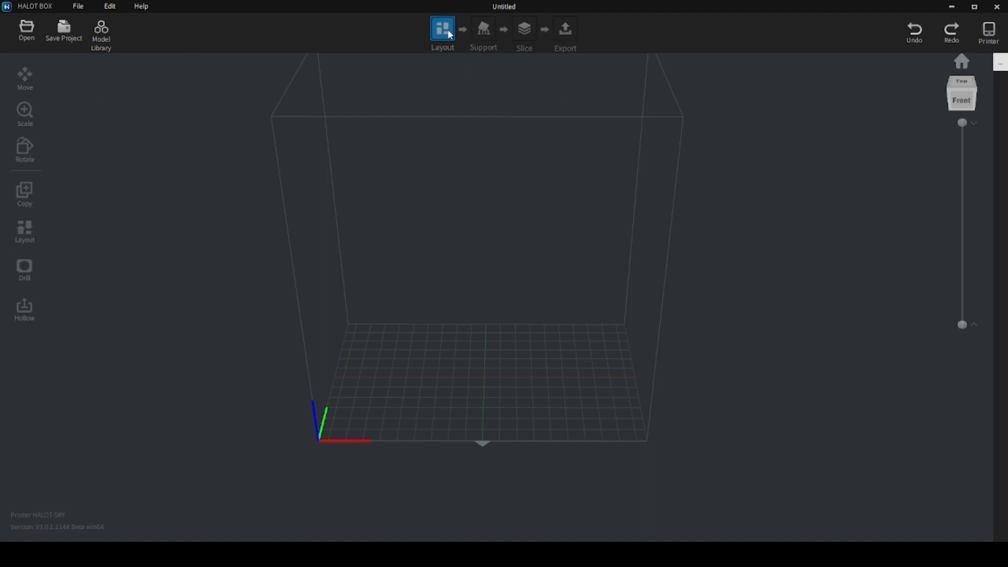
mouse_move(493, 39)
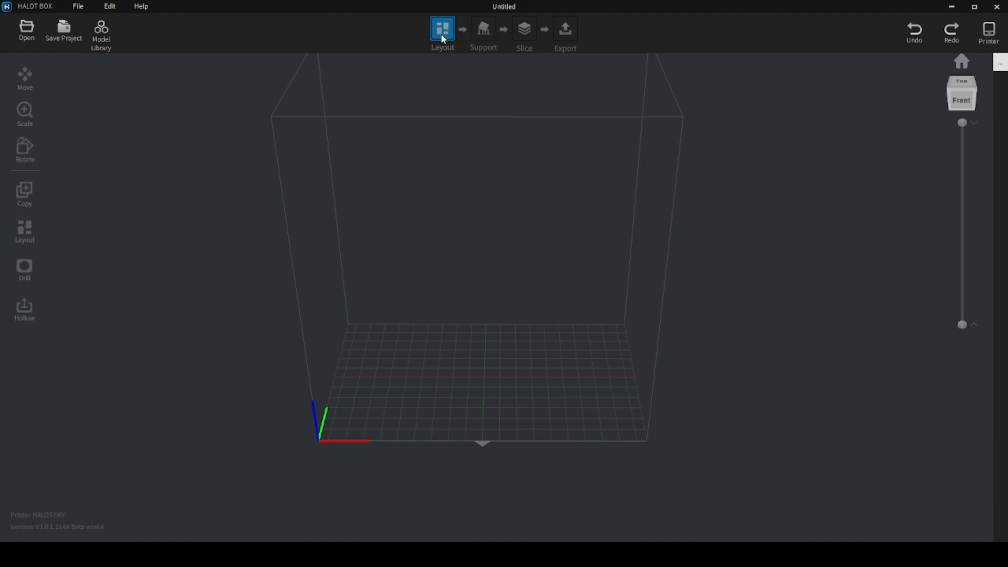
mouse_move(649, 56)
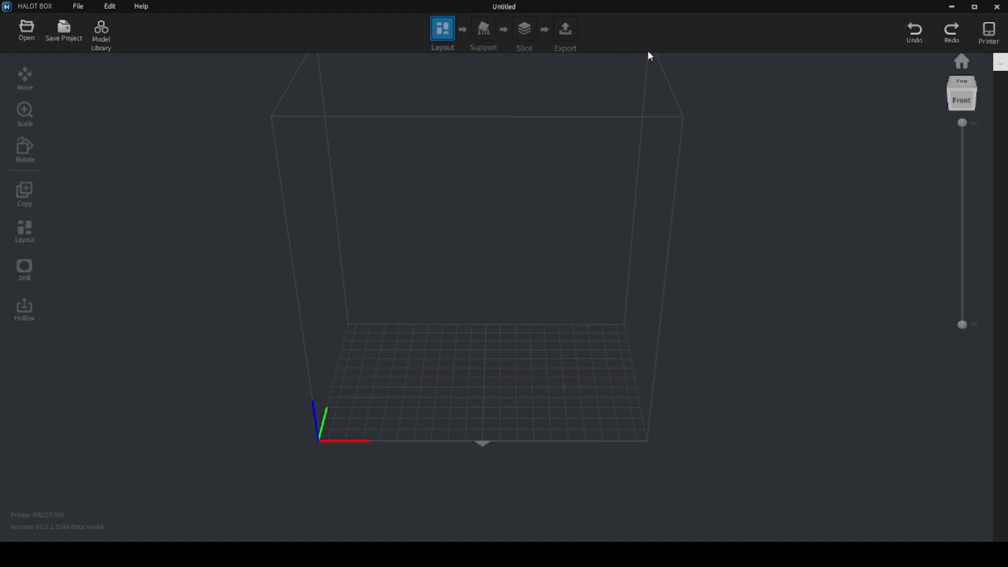
mouse_move(896, 114)
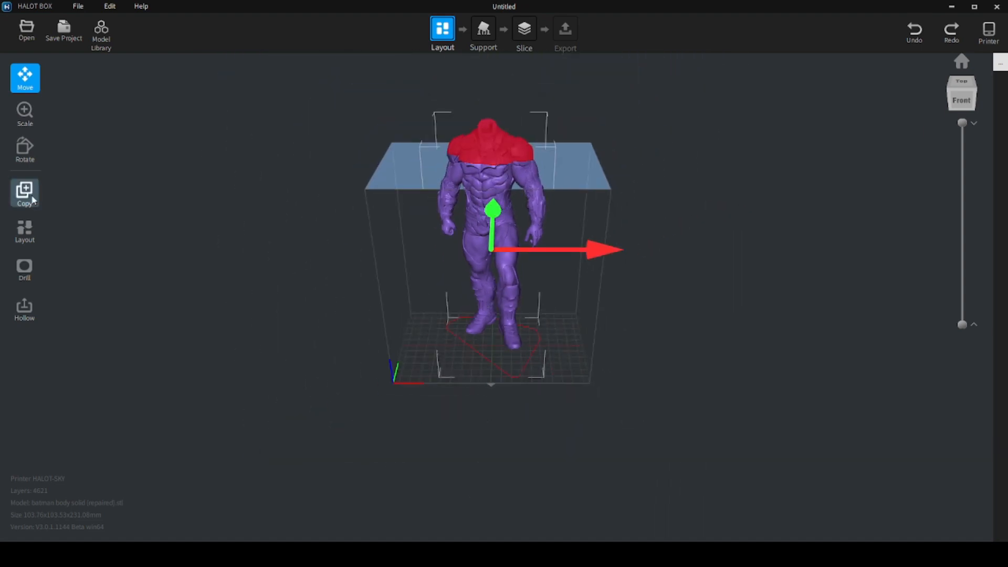
Step: Load batman body solid (repaired).stl onto the build plate and deselect it
left_click(24, 115)
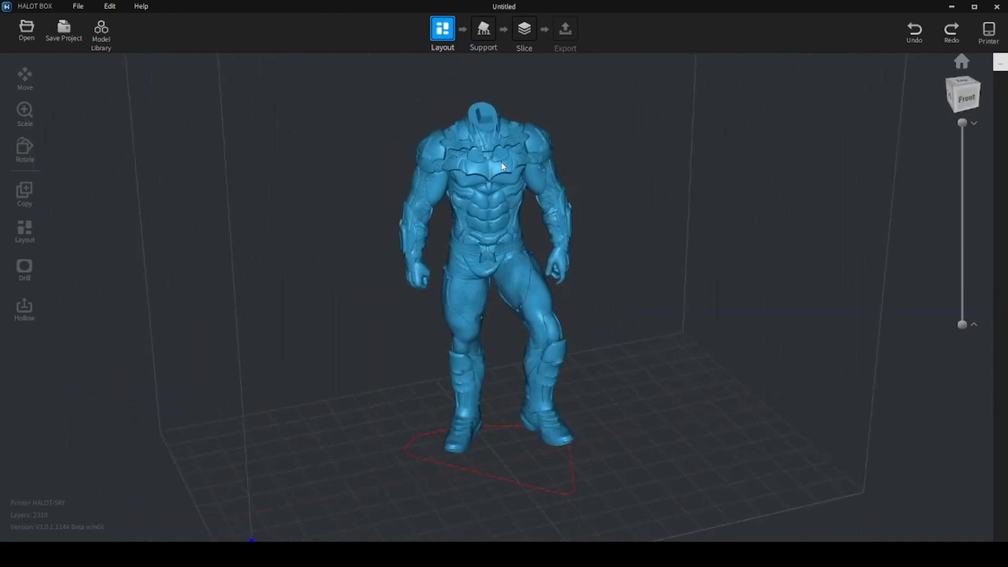
left_click(483, 33)
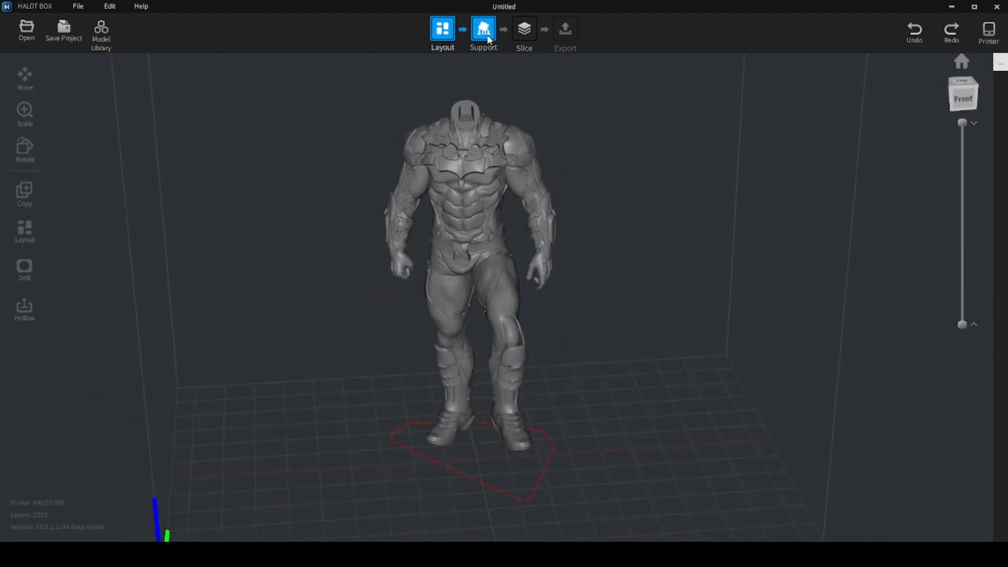
Step: Enter the Support stage and review the advanced Base and Top parameters with medium support type
left_click(483, 33)
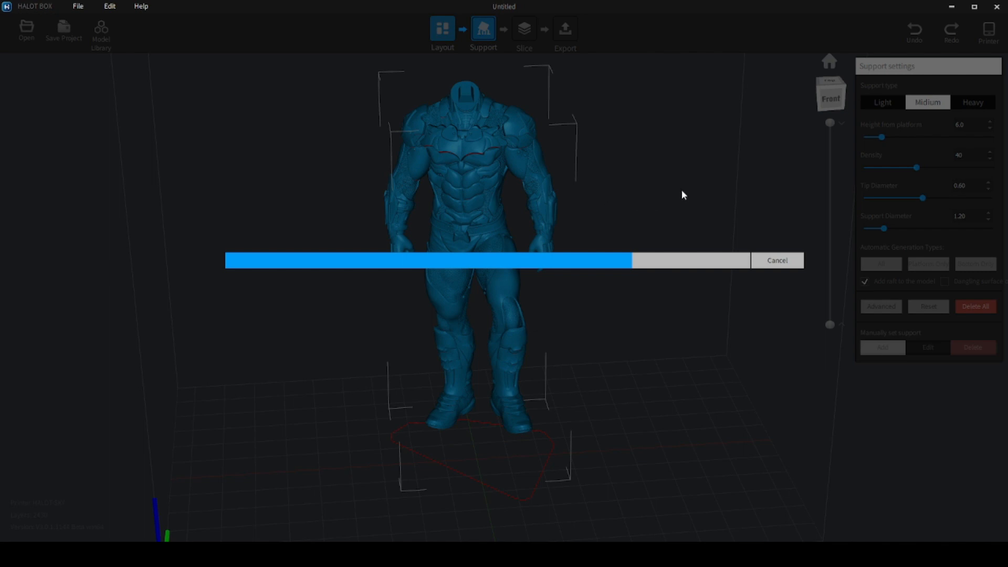
mouse_move(912, 148)
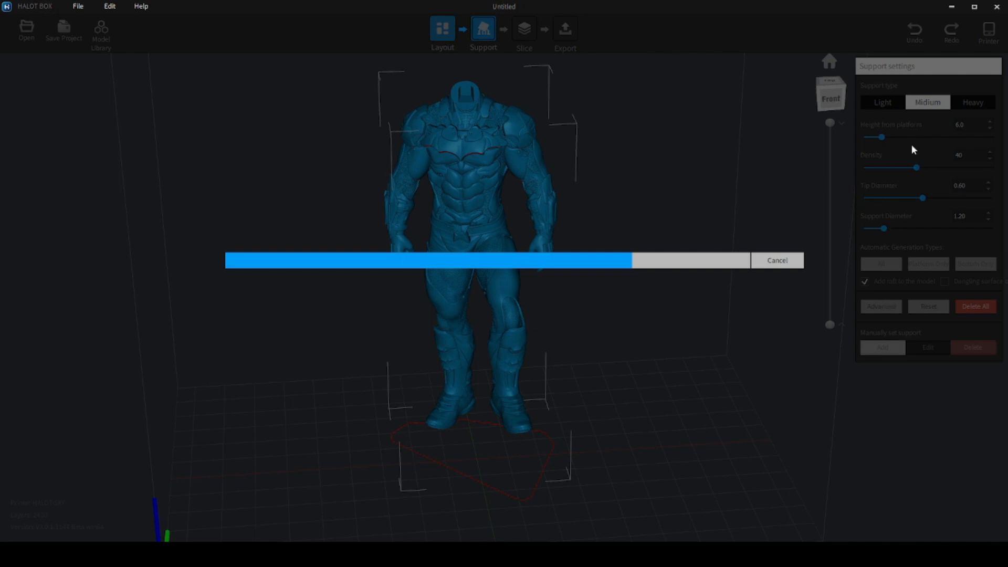
mouse_move(711, 139)
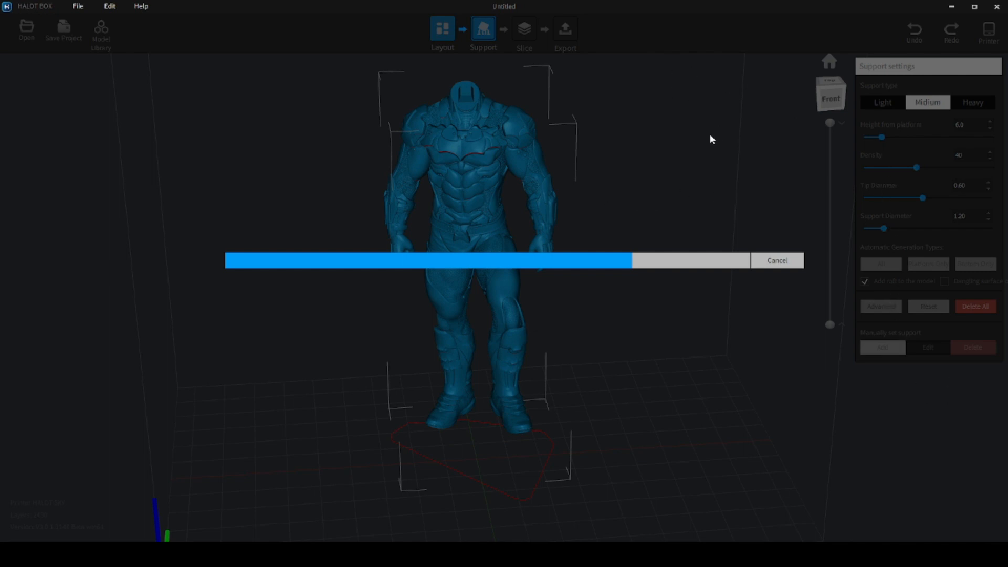
mouse_move(881, 248)
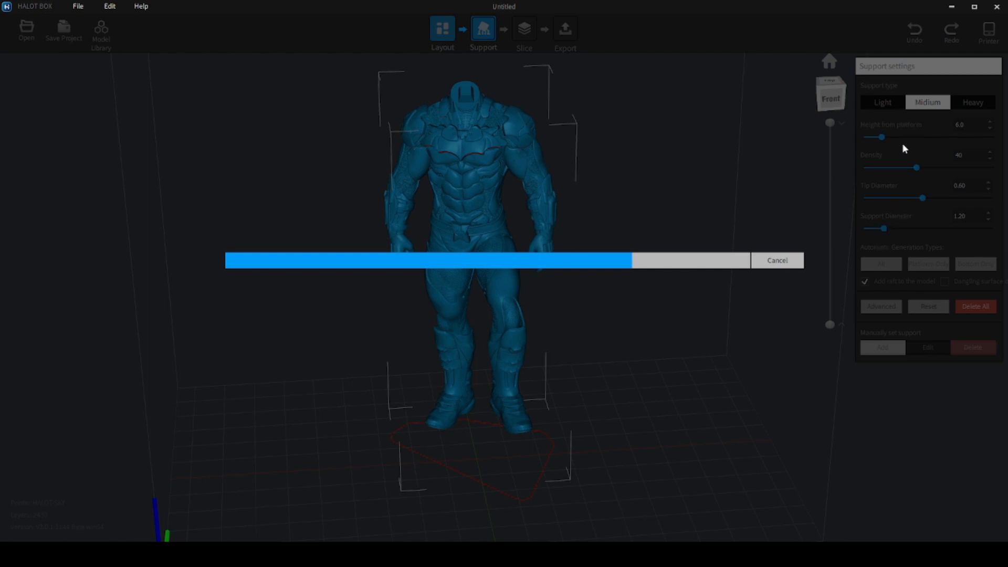
mouse_move(913, 186)
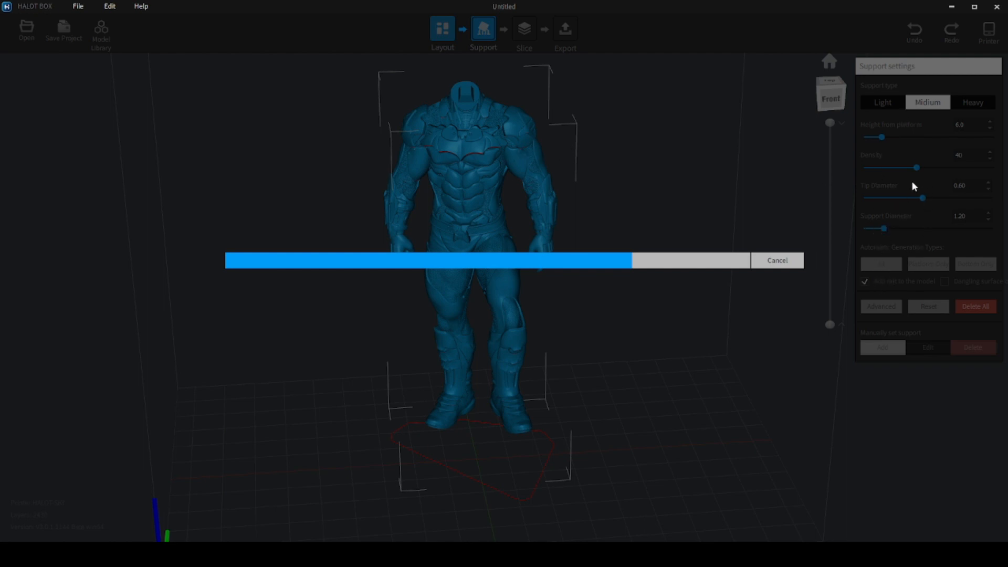
mouse_move(651, 239)
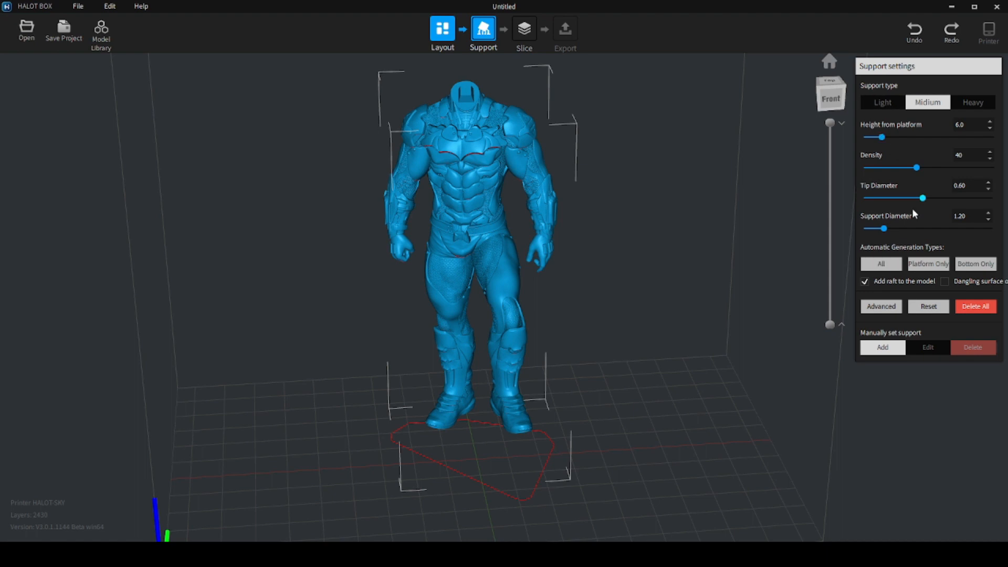
left_click(881, 263)
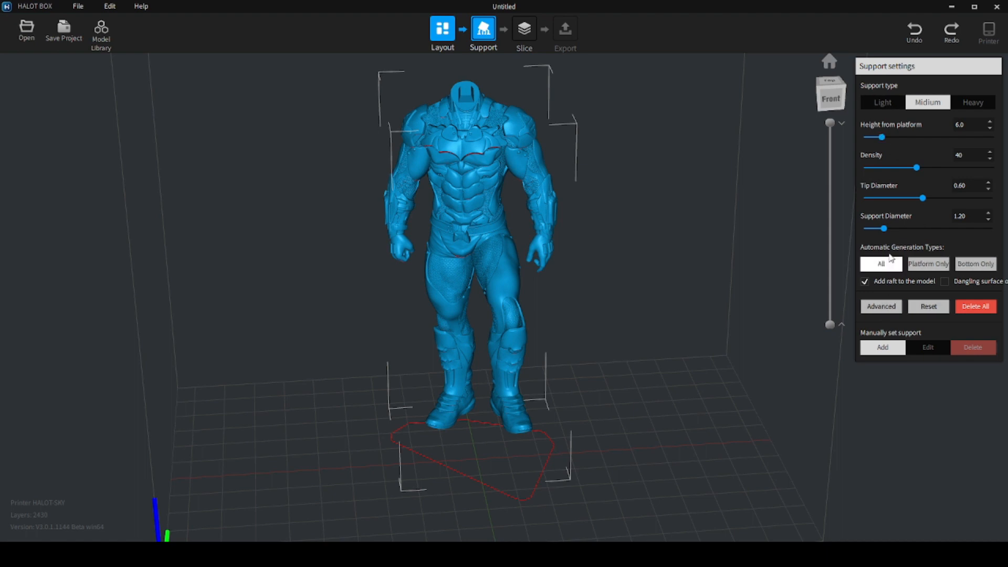
left_click(880, 306)
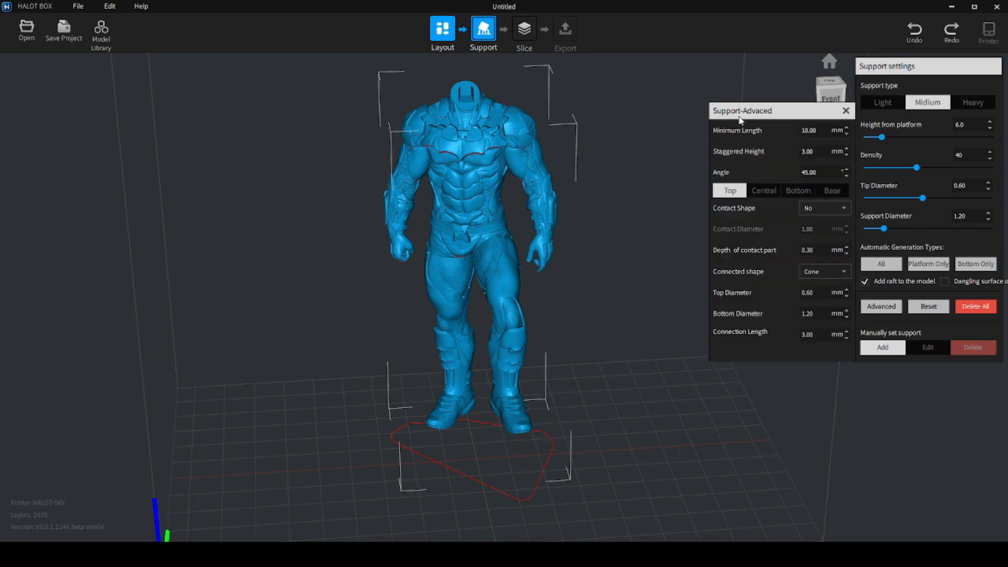
mouse_move(828, 239)
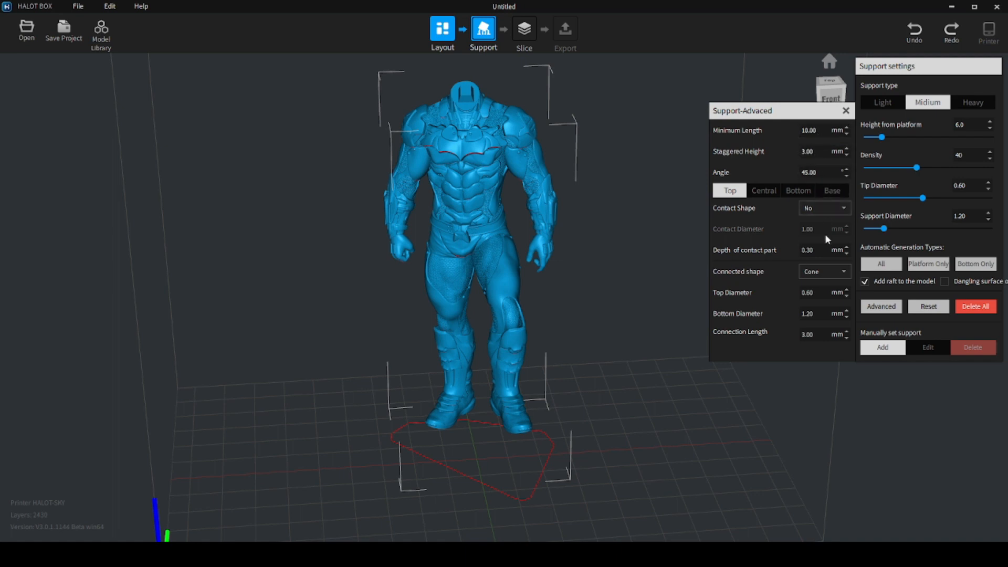
left_click(832, 190)
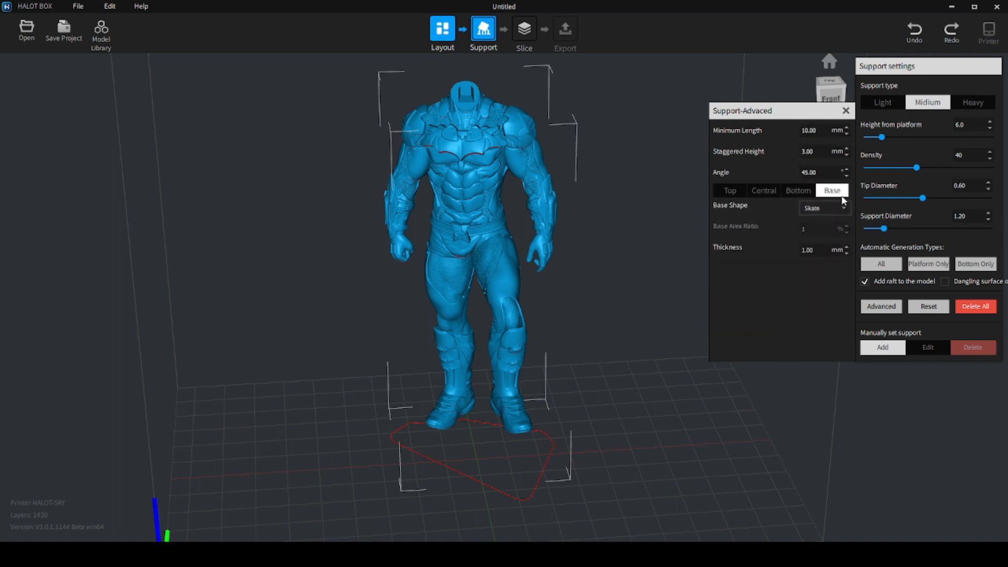
left_click(730, 190)
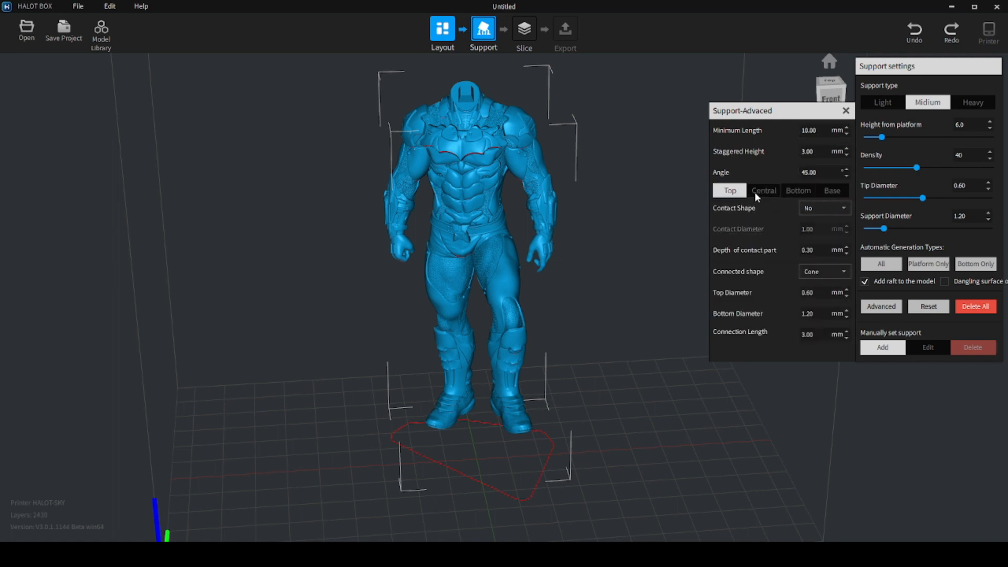
mouse_move(777, 179)
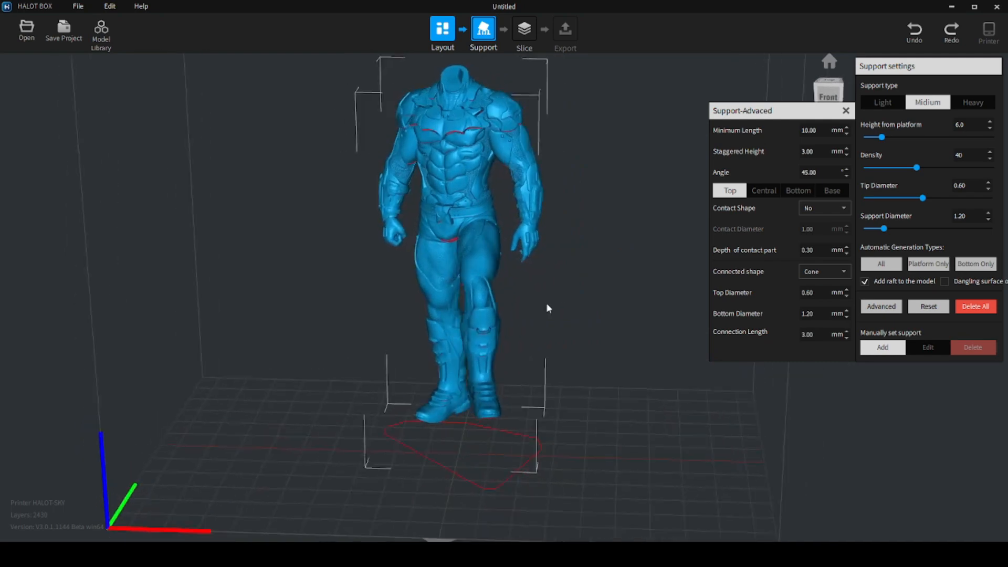
left_click_drag(548, 308, 388, 285)
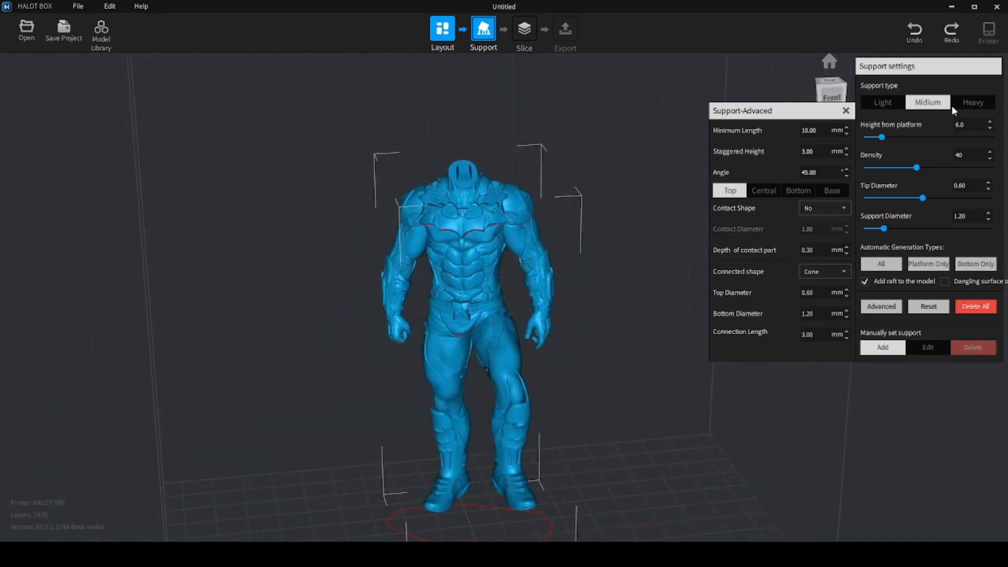
Step: Generate supports, switch them to Light type and reduce the tip diameter to 0.30
left_click(845, 110)
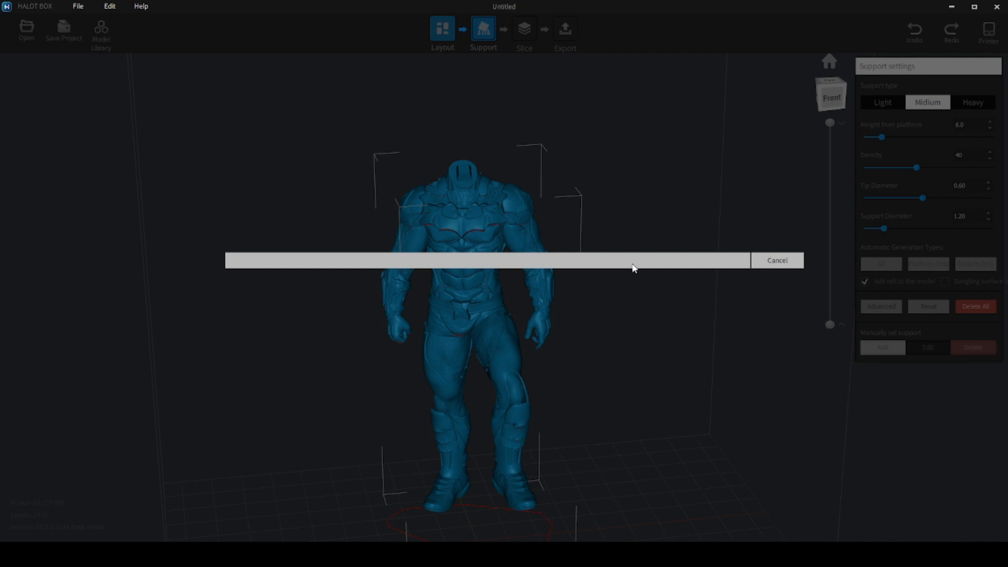
mouse_move(657, 232)
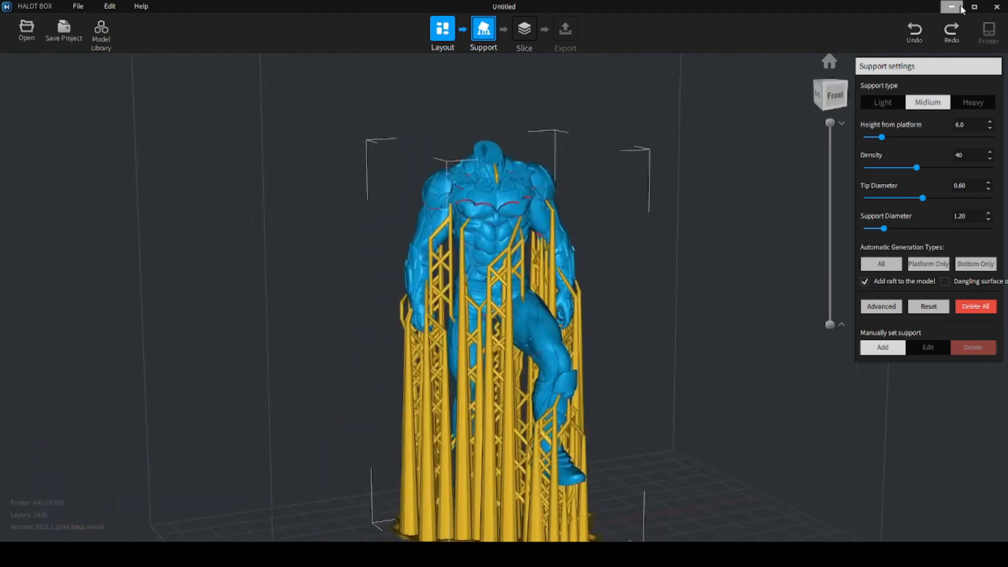
left_click(882, 102)
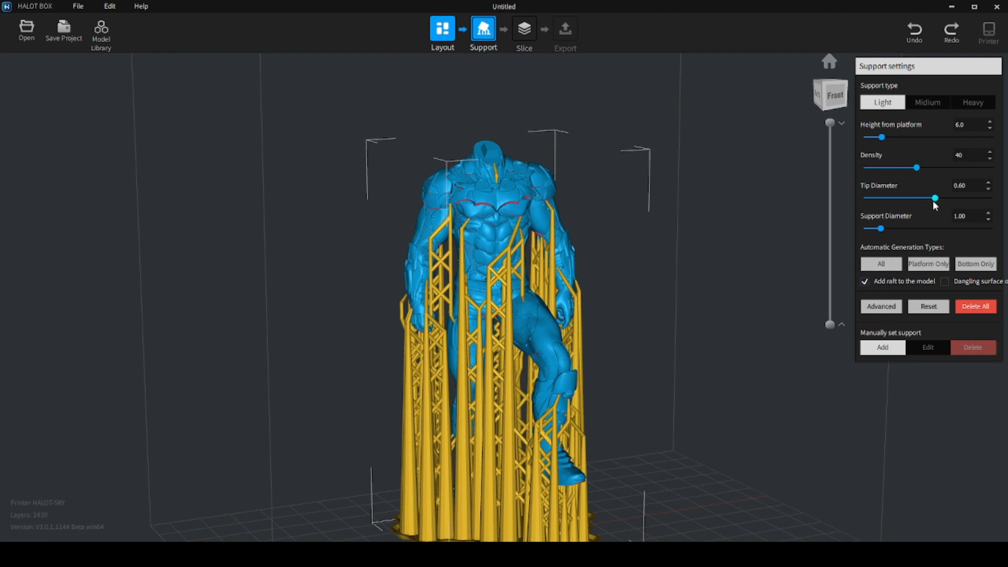
left_click_drag(936, 198, 906, 199)
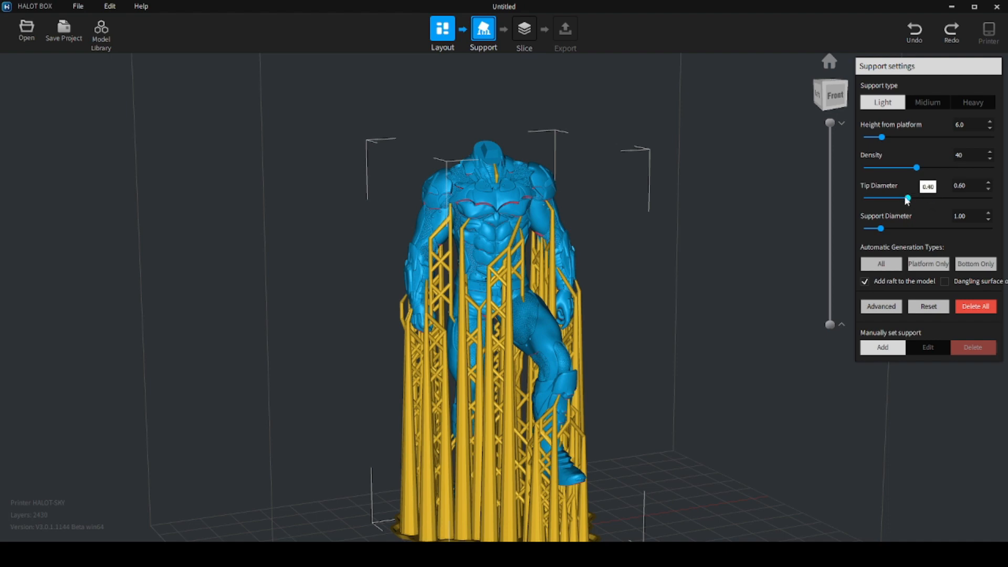
left_click_drag(907, 199, 893, 198)
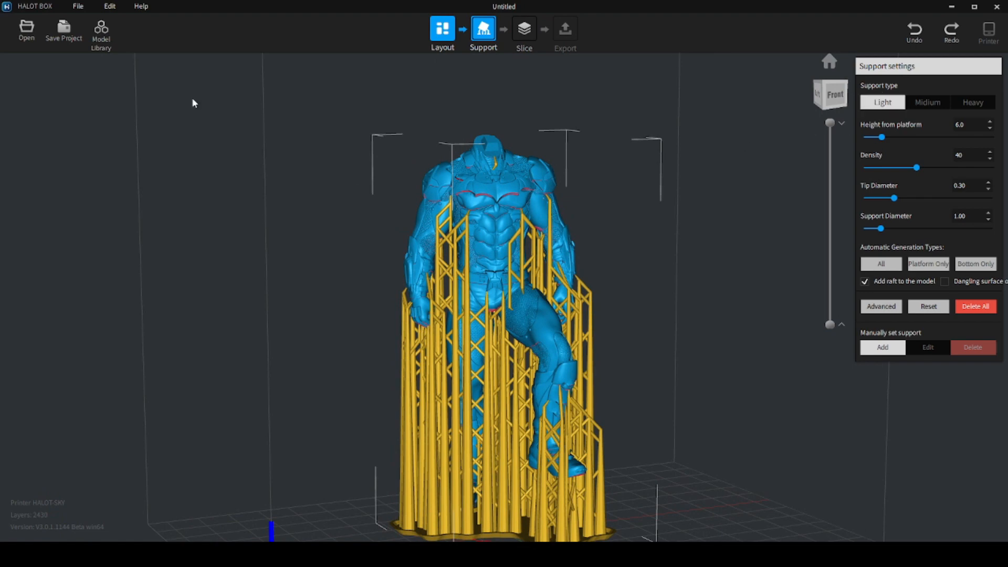
Step: Back in Layout, hollow the Batman body with a 2.00 mm wall thickness
left_click(442, 31)
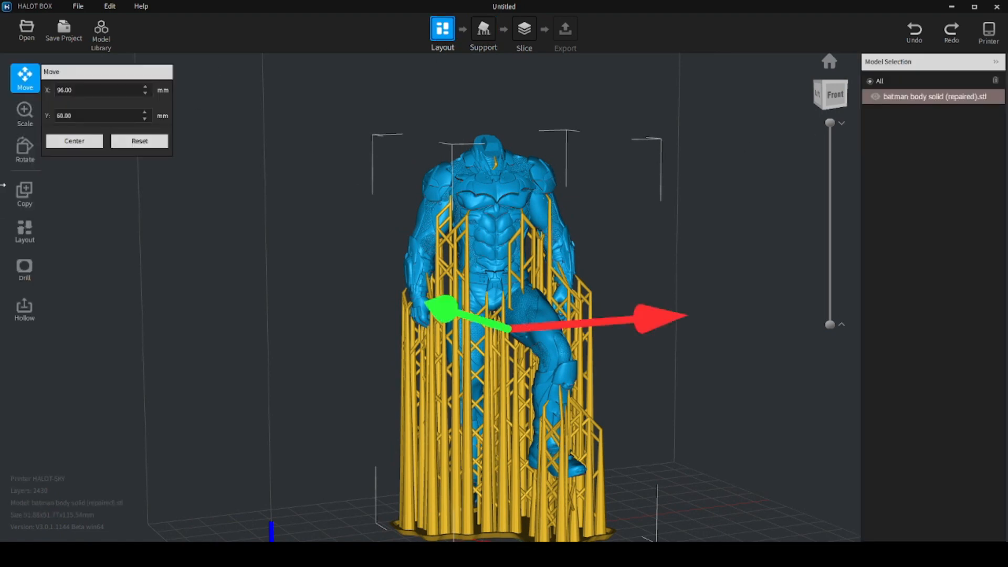
left_click(24, 309)
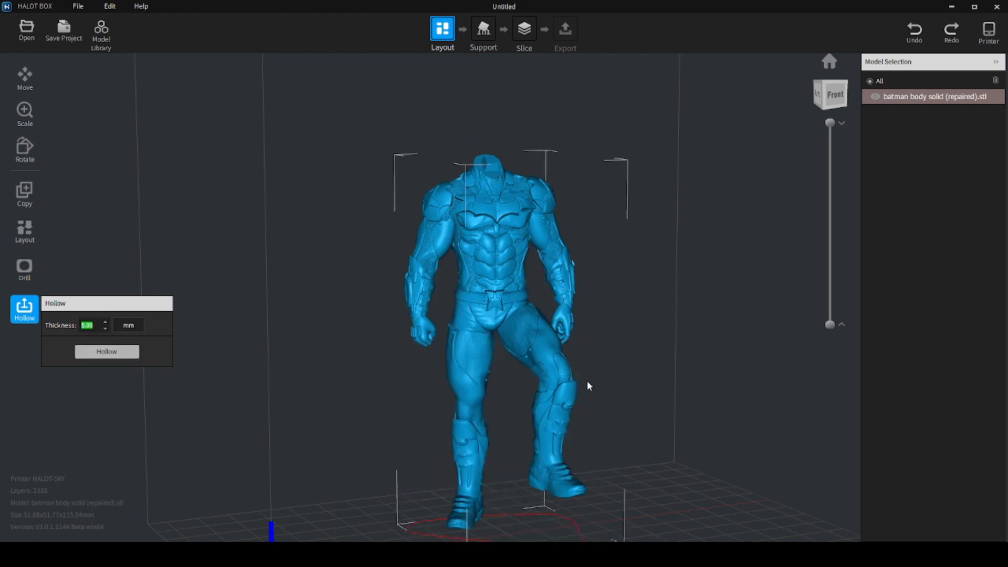
left_click(106, 351)
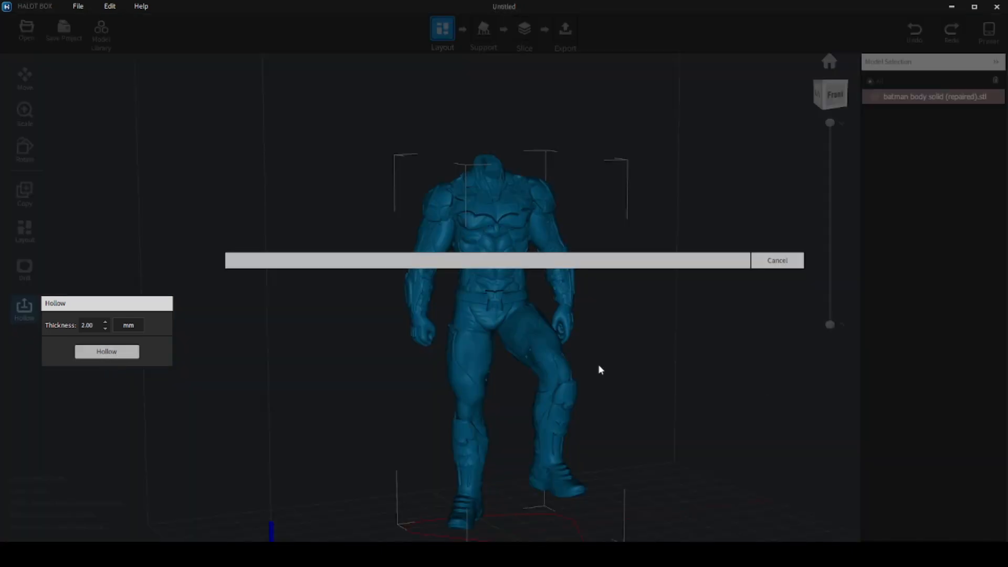
mouse_move(608, 299)
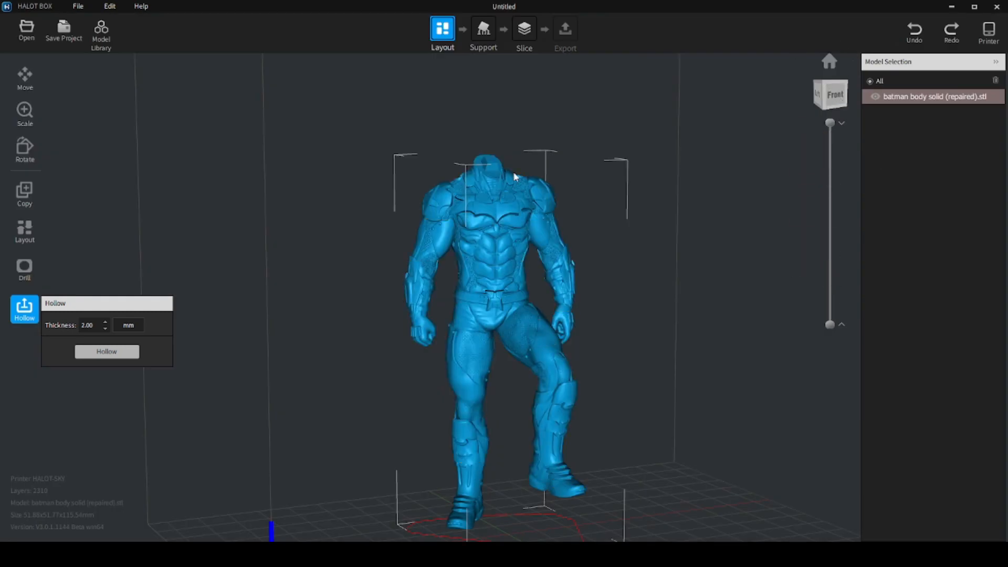
left_click(25, 270)
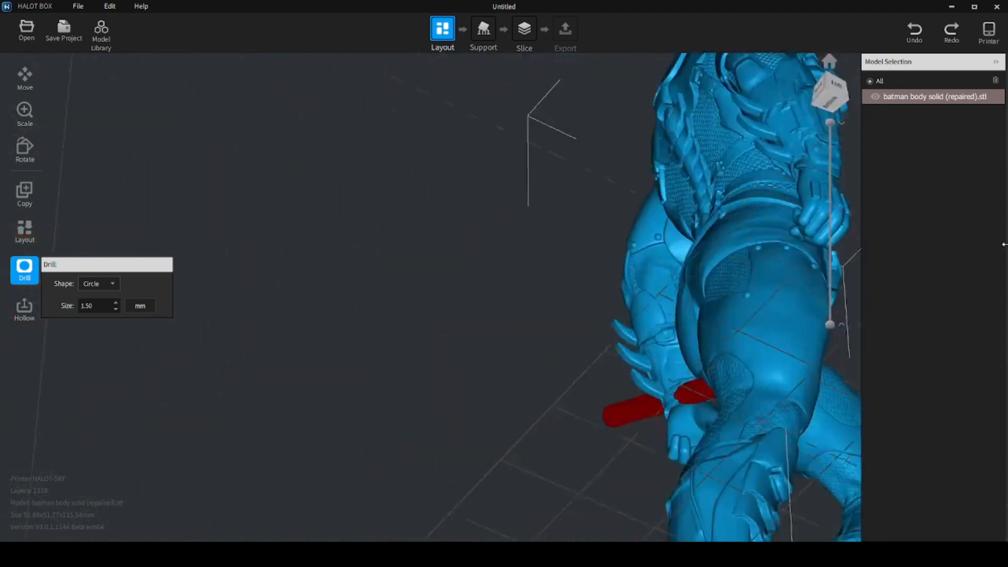
left_click_drag(706, 257, 706, 161)
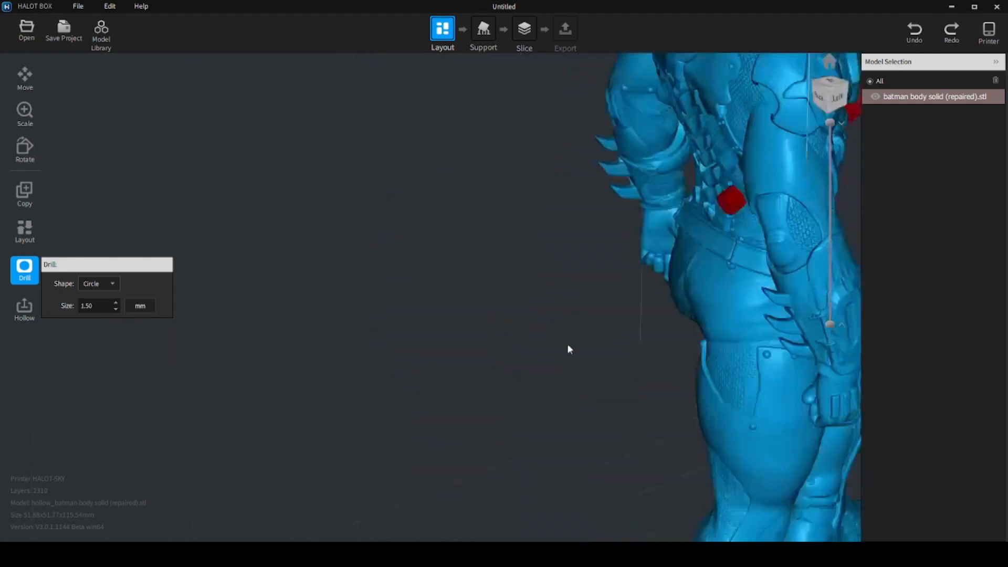
left_click_drag(569, 349, 532, 232)
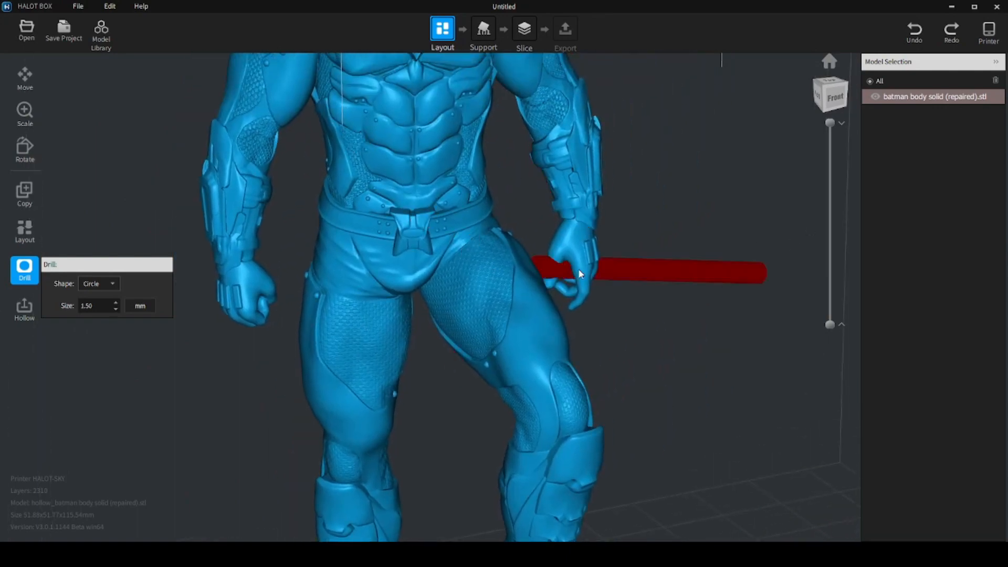
Step: Regenerate light supports on the hollowed model and keep slice initial exposure at 45 s
left_click(483, 28)
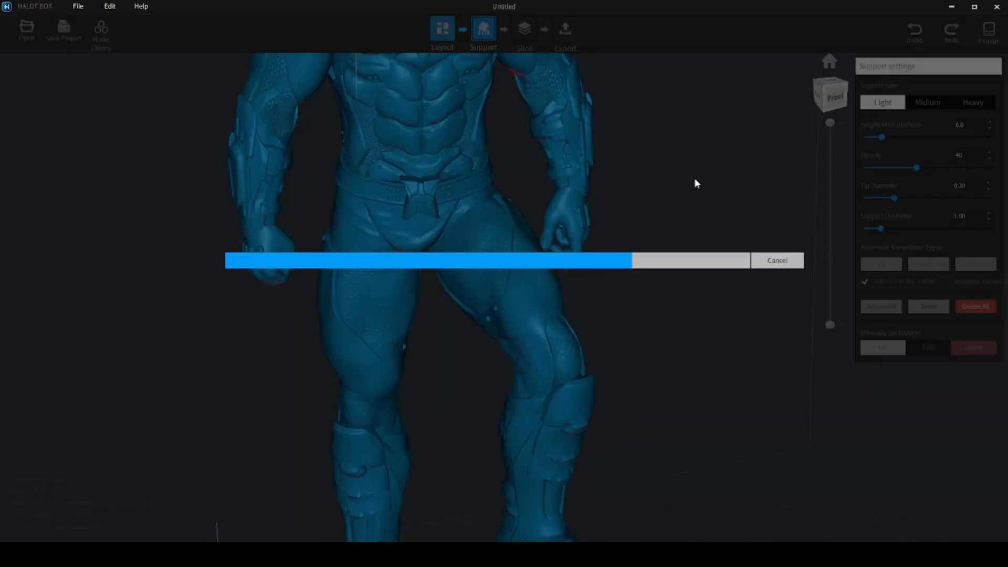
mouse_move(617, 116)
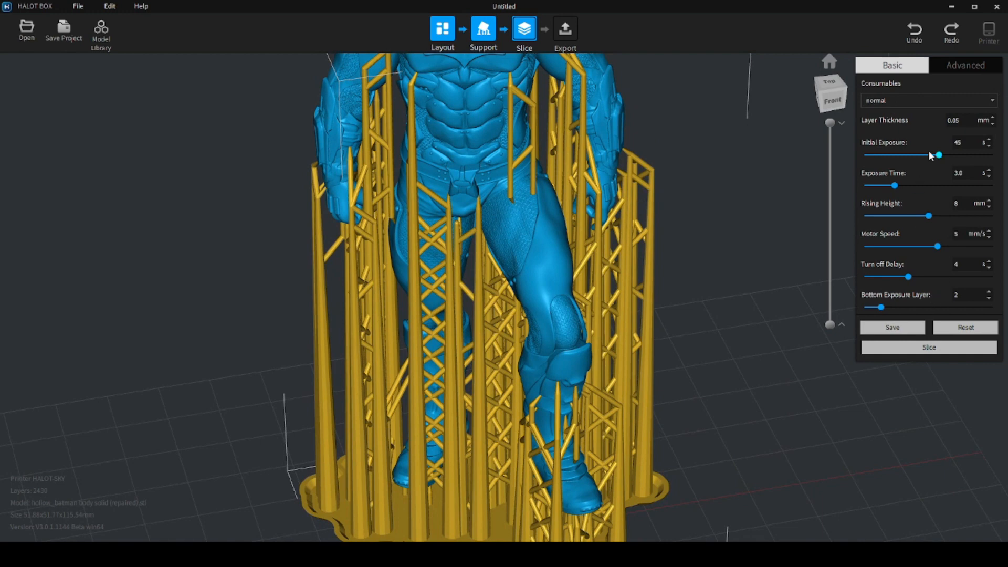
mouse_move(938, 161)
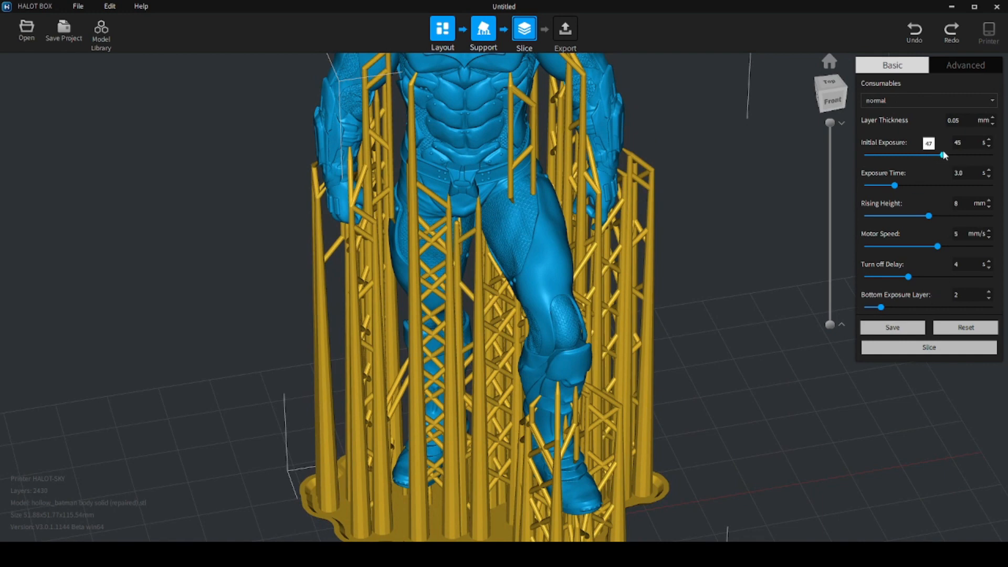
left_click_drag(946, 156, 941, 156)
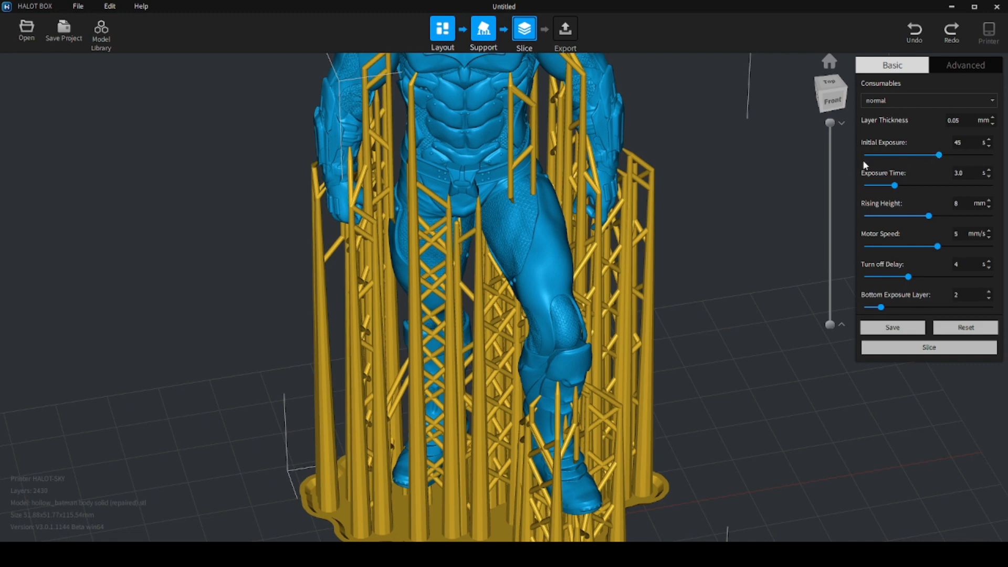
mouse_move(3, 75)
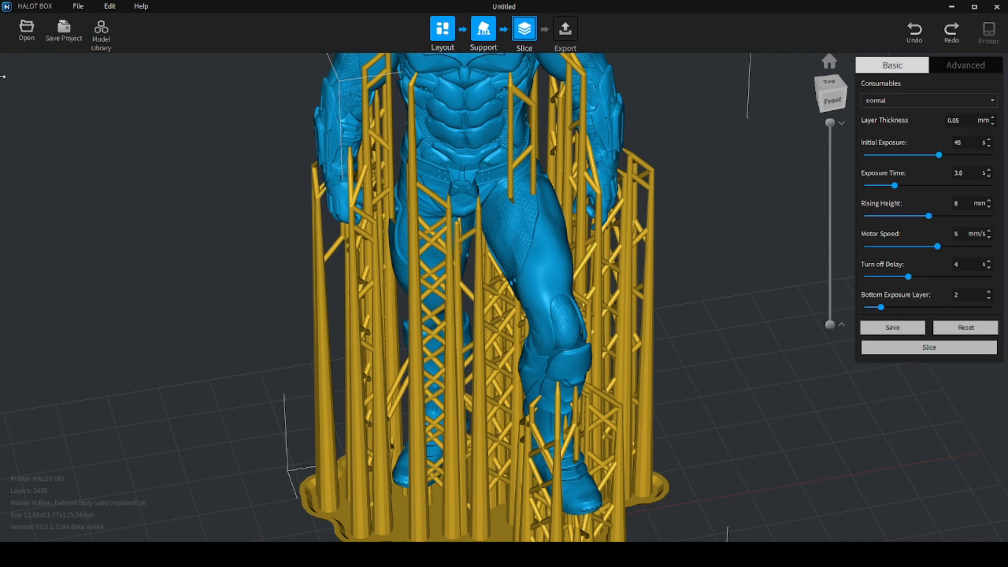
mouse_move(208, 256)
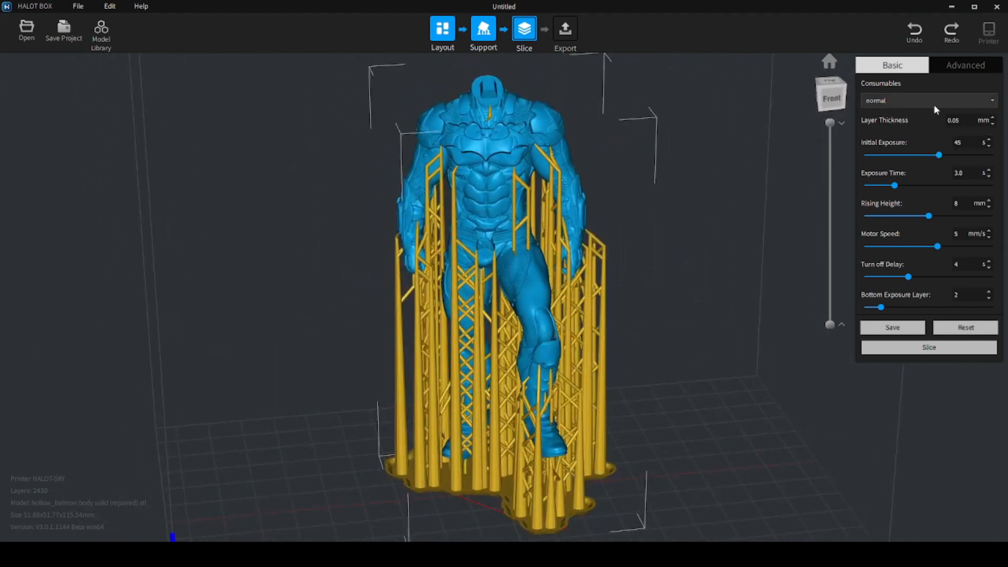
Step: Add a 'Creality water washable' resin profile with 2.0 s exposure, 5 first layers, 2 s turn off delay, and save
left_click(928, 101)
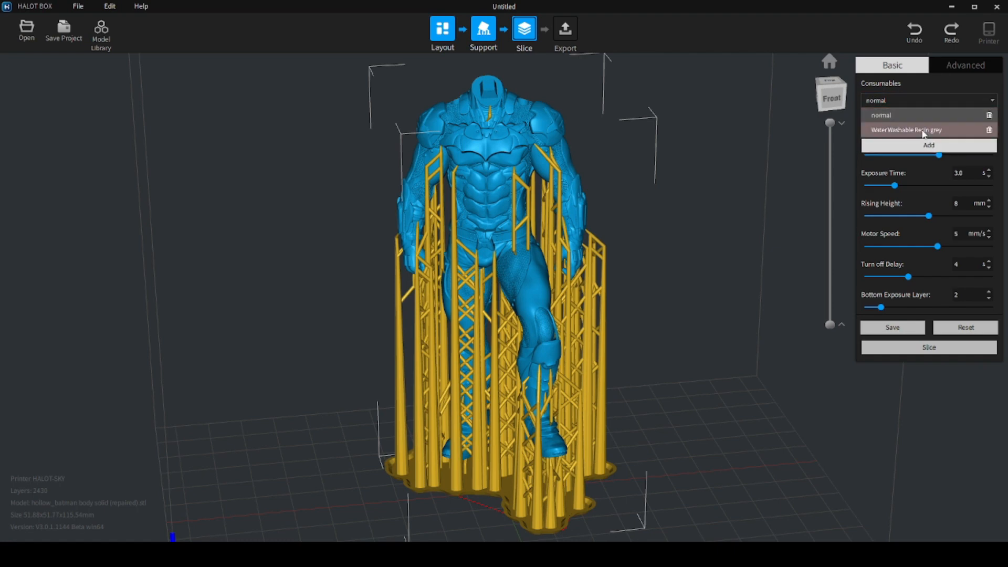
left_click(907, 129)
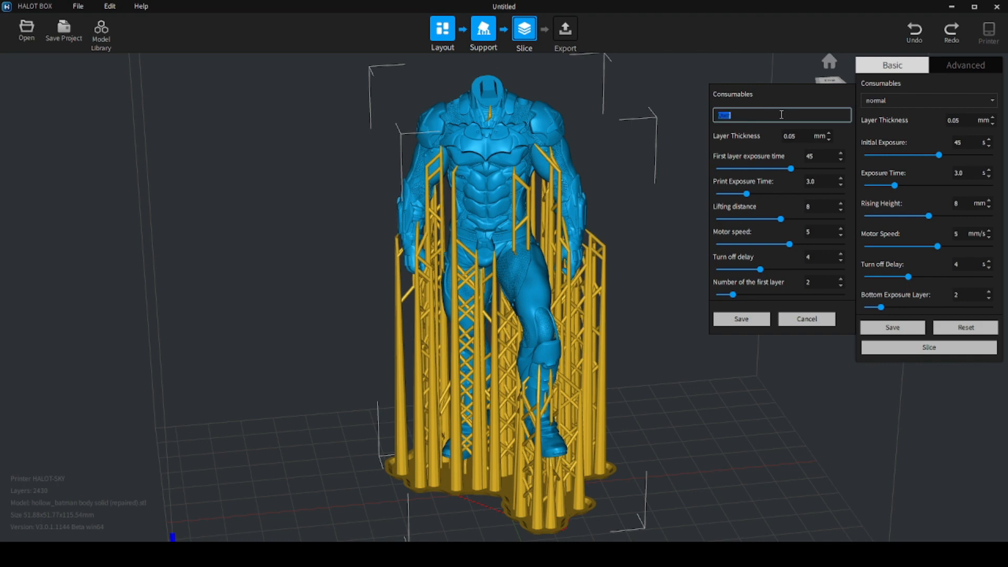
type("Creality water washable")
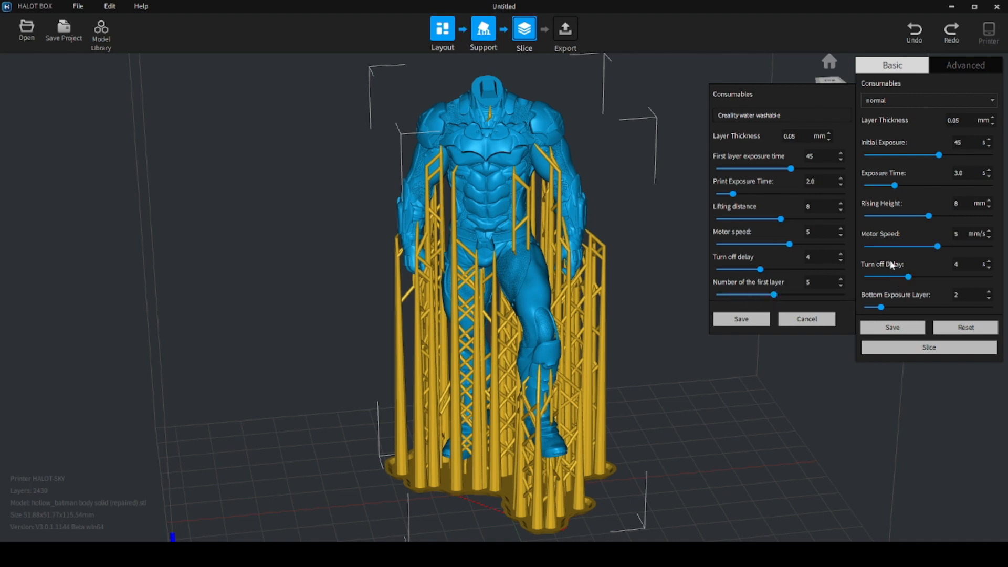
left_click_drag(760, 269, 732, 270)
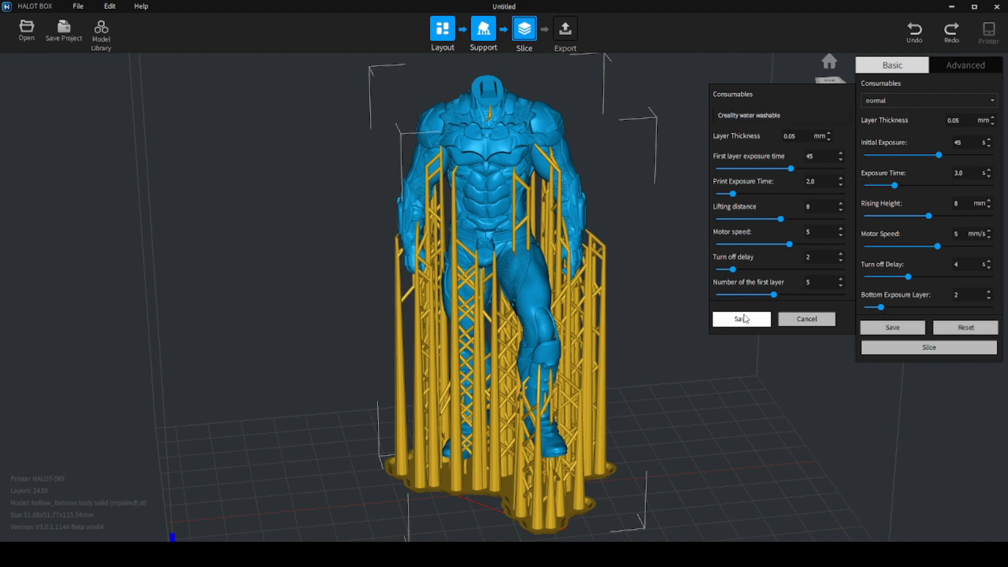
left_click(990, 101)
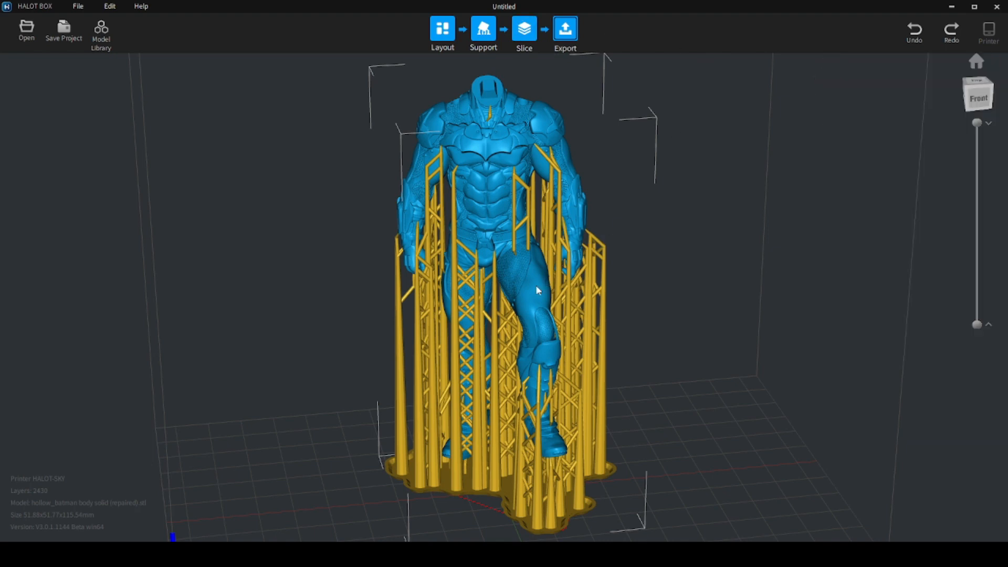
Step: From the Export stage, send the sliced Batman job to the HALOT-SKY printer
left_click(523, 28)
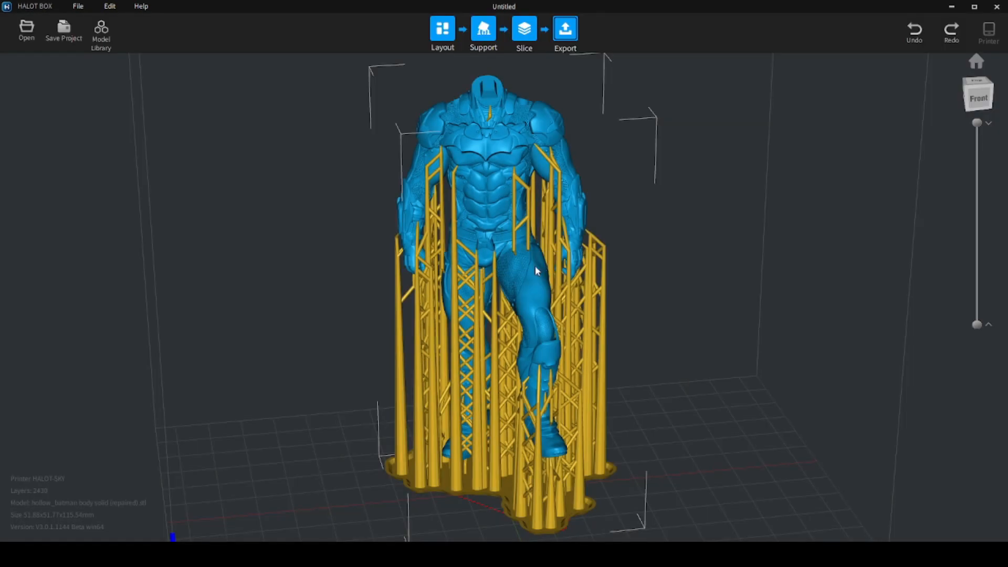
mouse_move(496, 300)
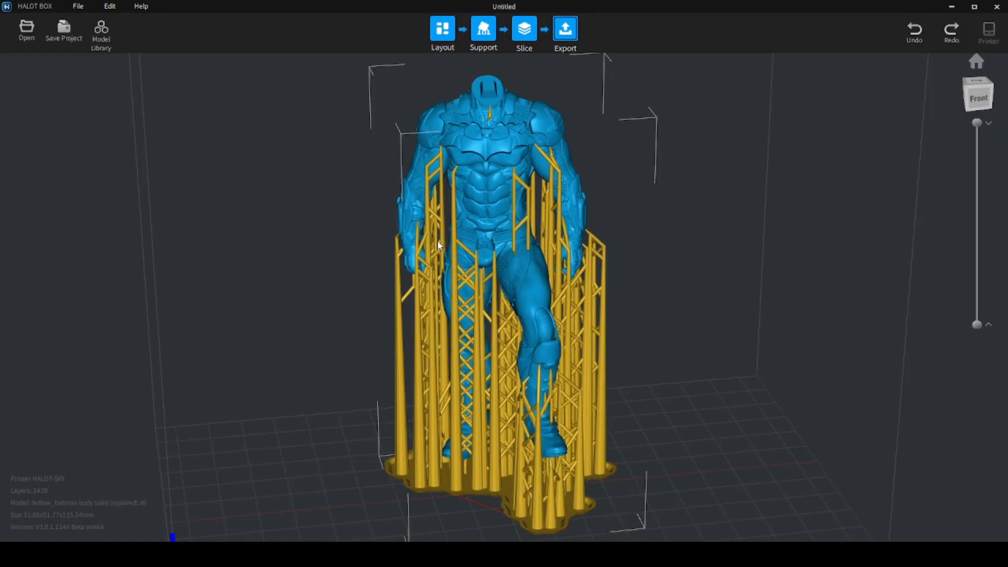
left_click(988, 31)
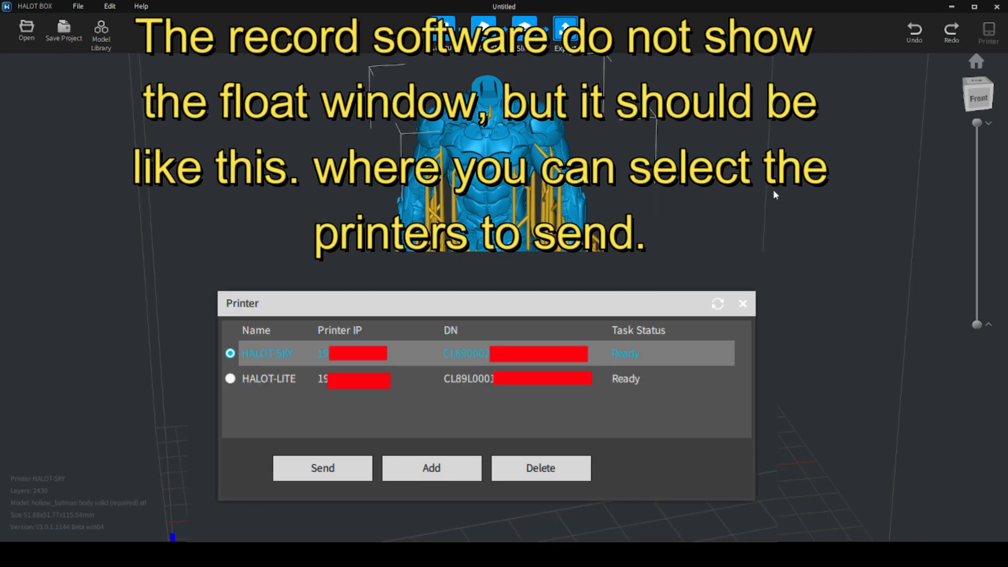
mouse_move(446, 248)
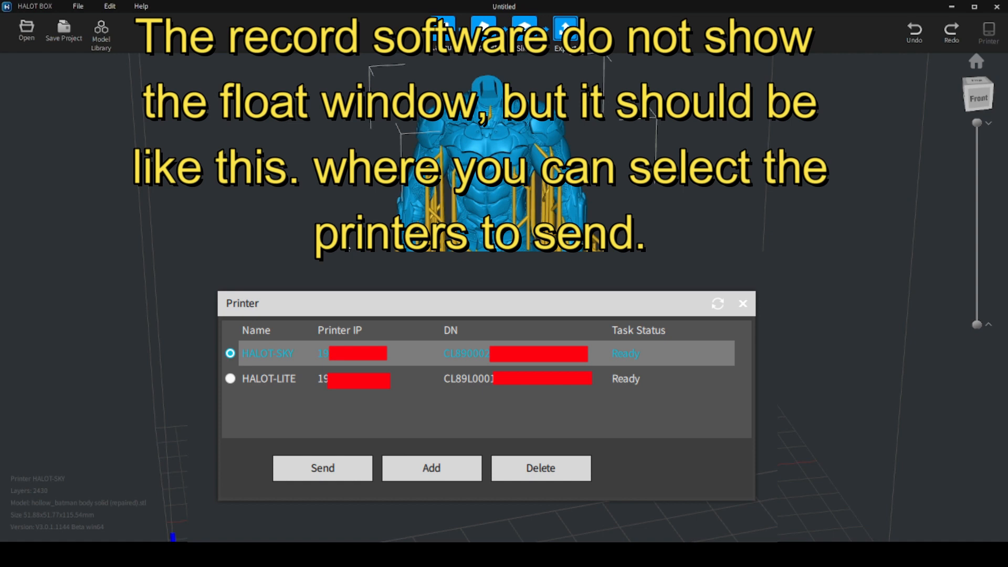
left_click(742, 303)
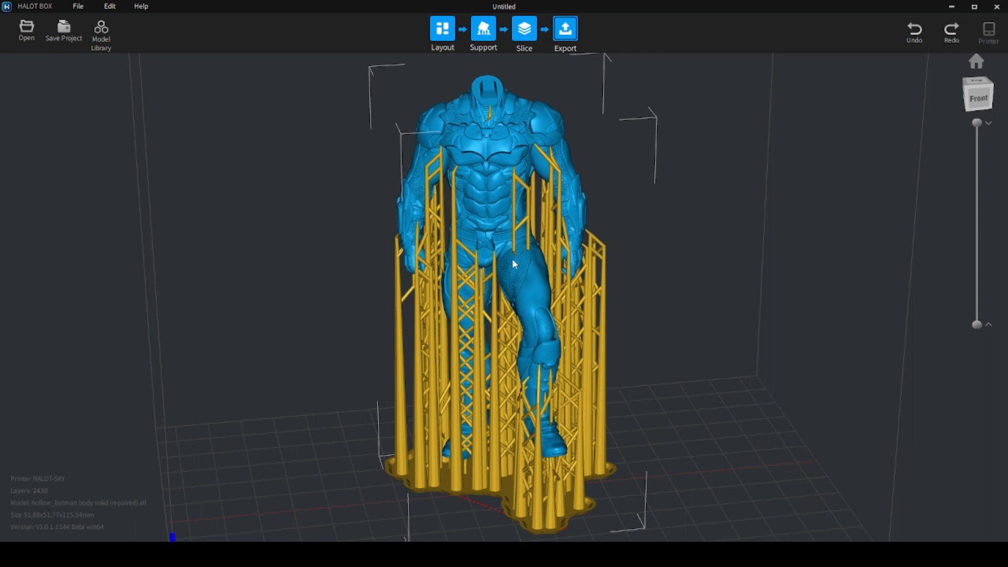
mouse_move(440, 263)
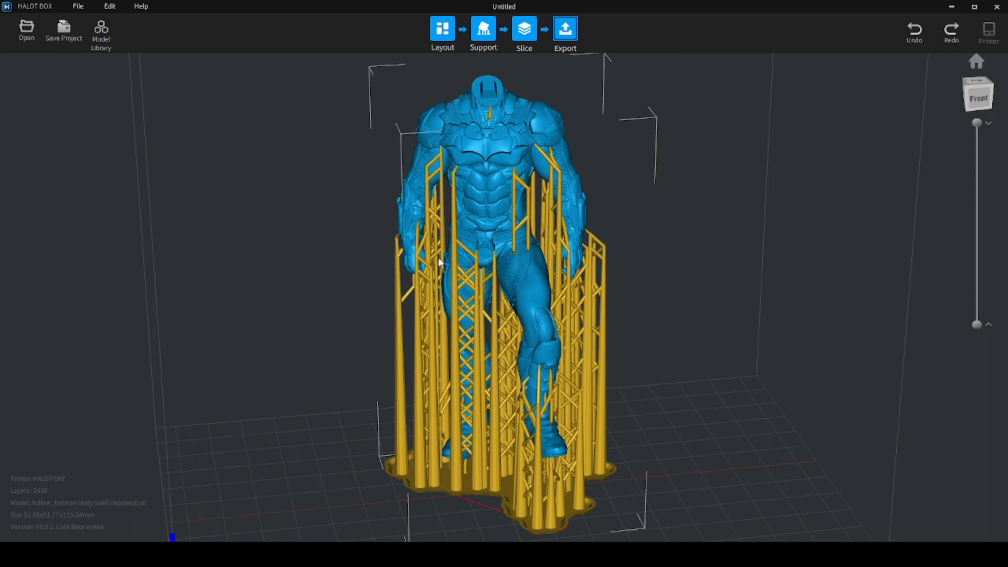
mouse_move(600, 245)
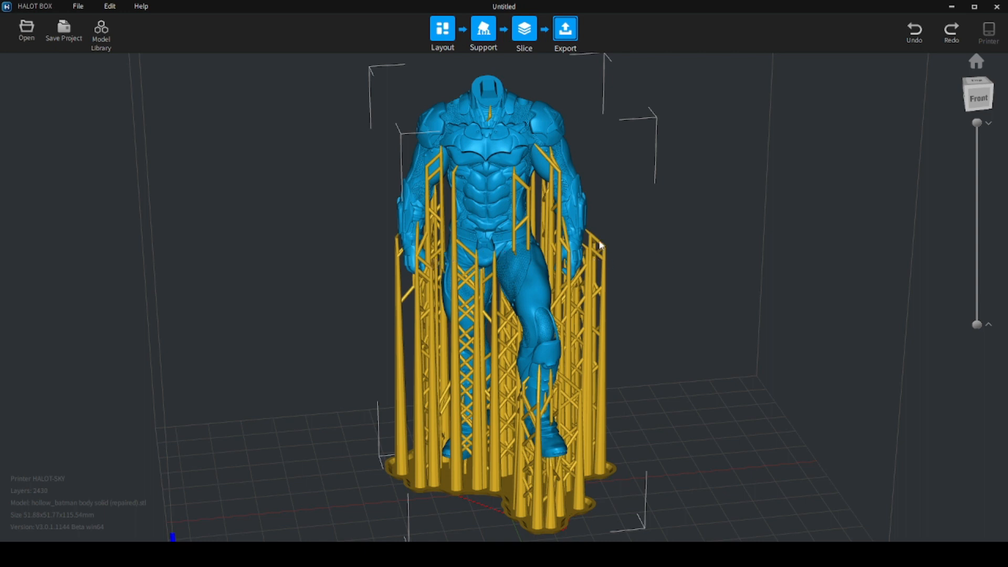
mouse_move(588, 242)
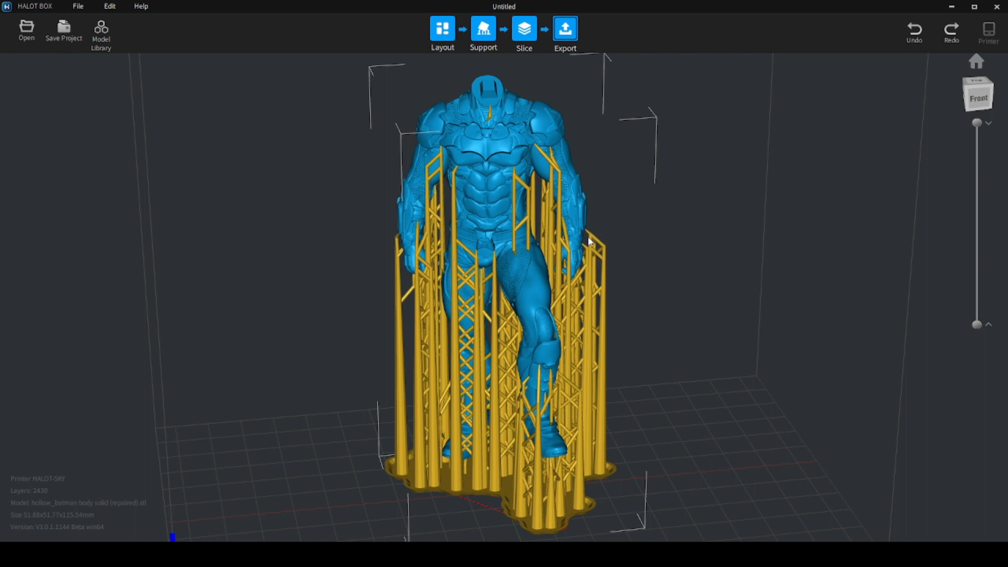
mouse_move(645, 231)
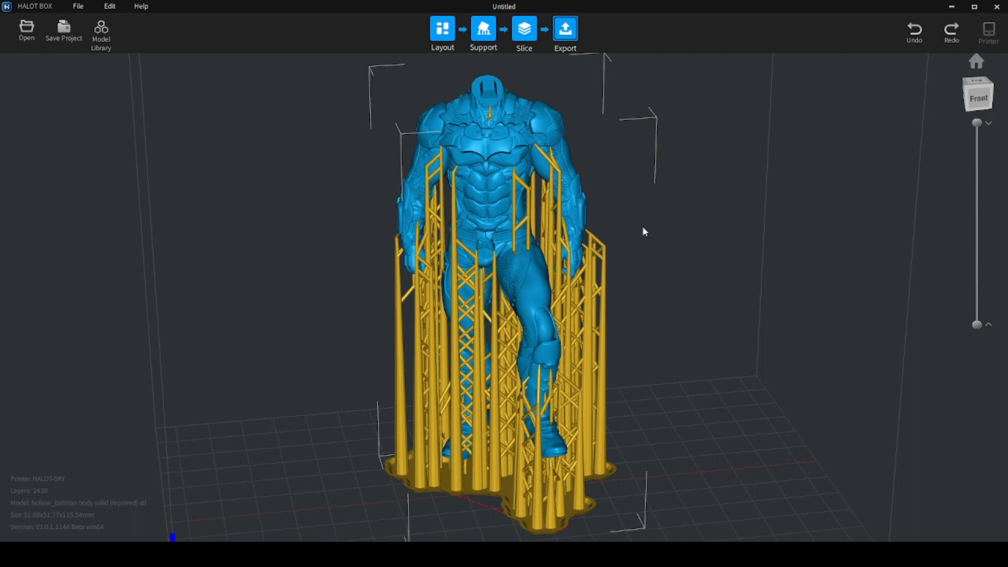
mouse_move(26, 179)
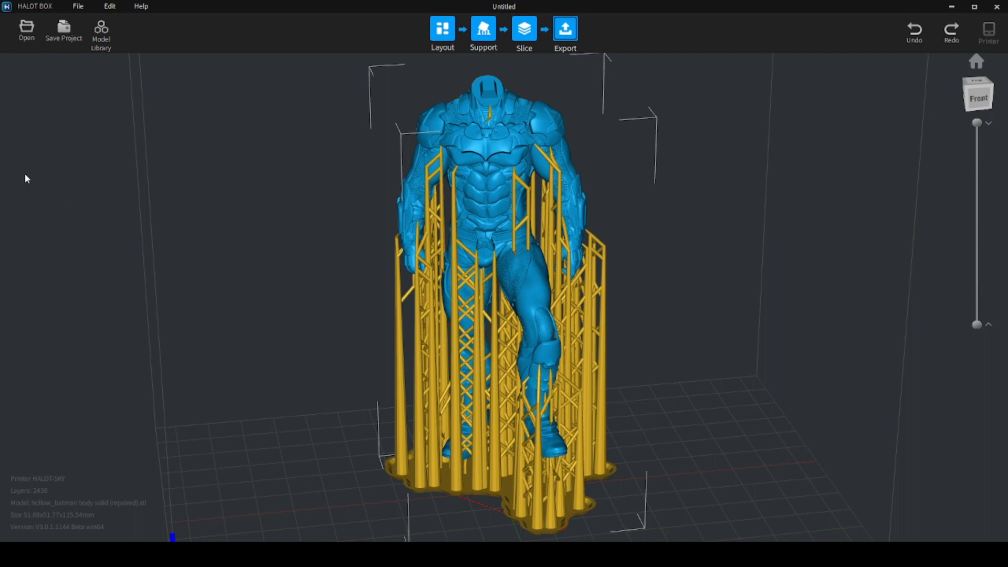
mouse_move(697, 392)
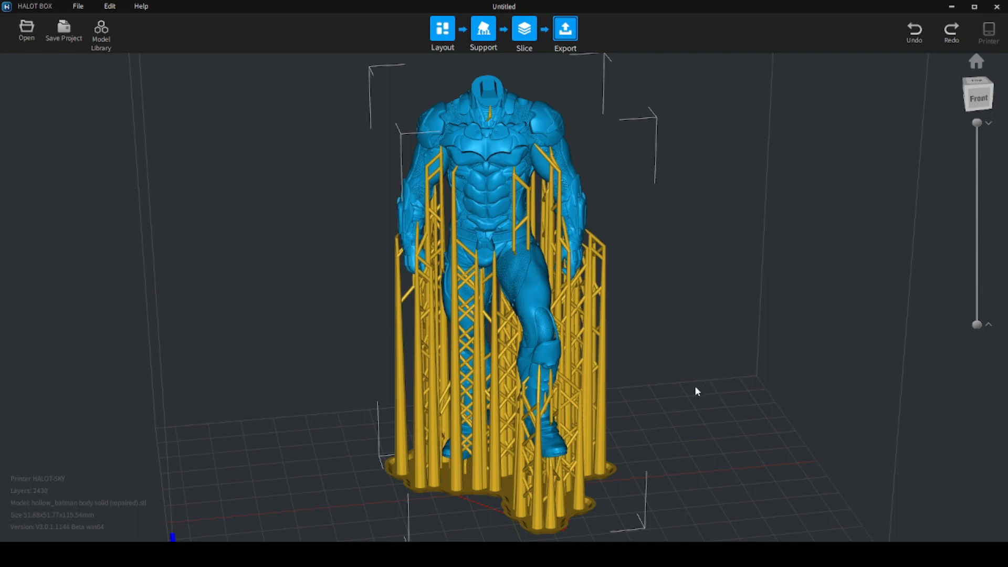
left_click_drag(697, 391, 673, 388)
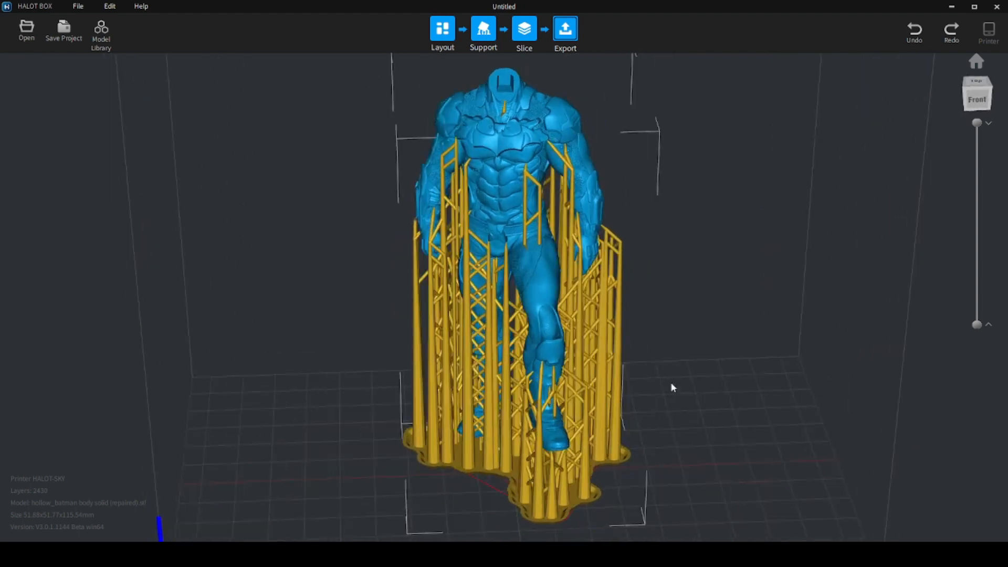